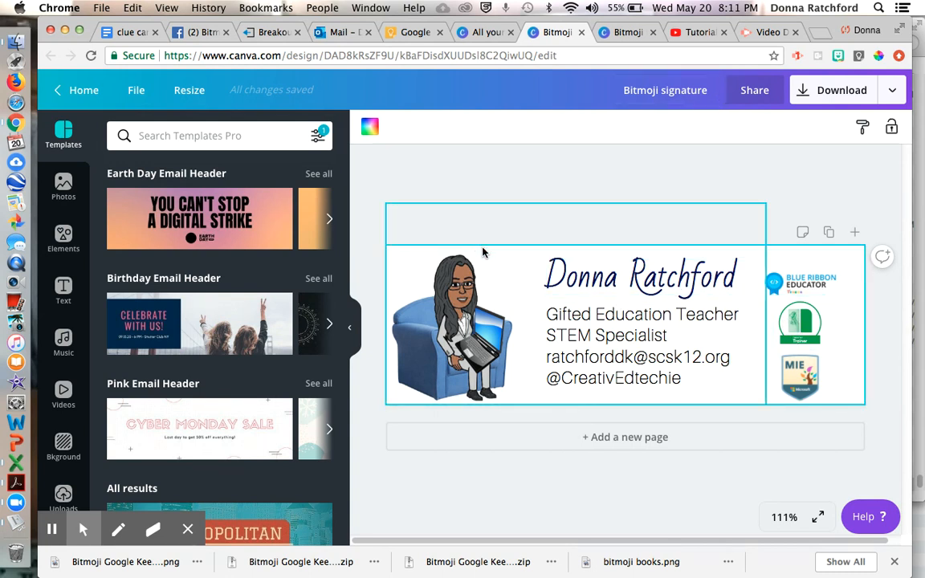
Check the design's custom dimensions, then add a second blank page below the signature.
{"action": "left_click", "coordinate": [482, 252]}
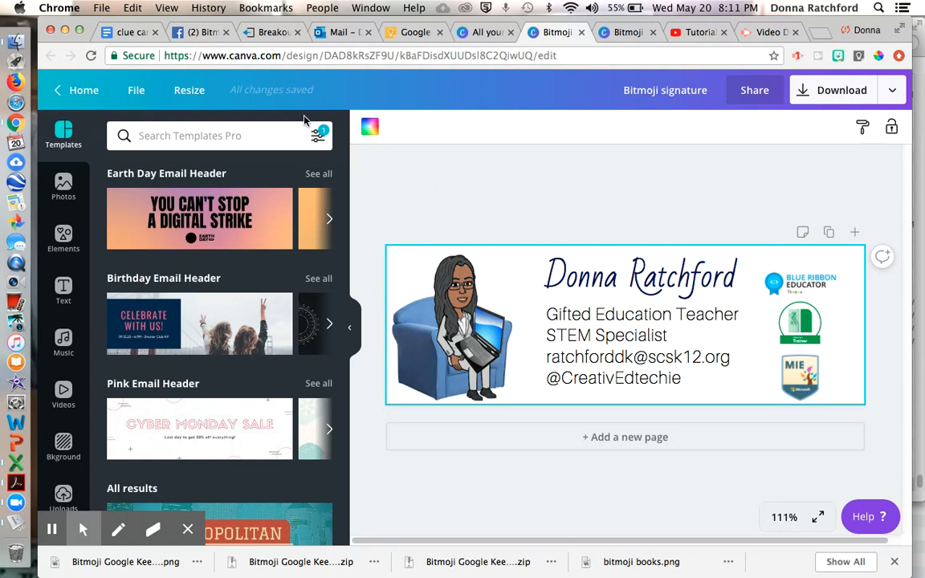
{"action": "mouse_move", "coordinate": [446, 210]}
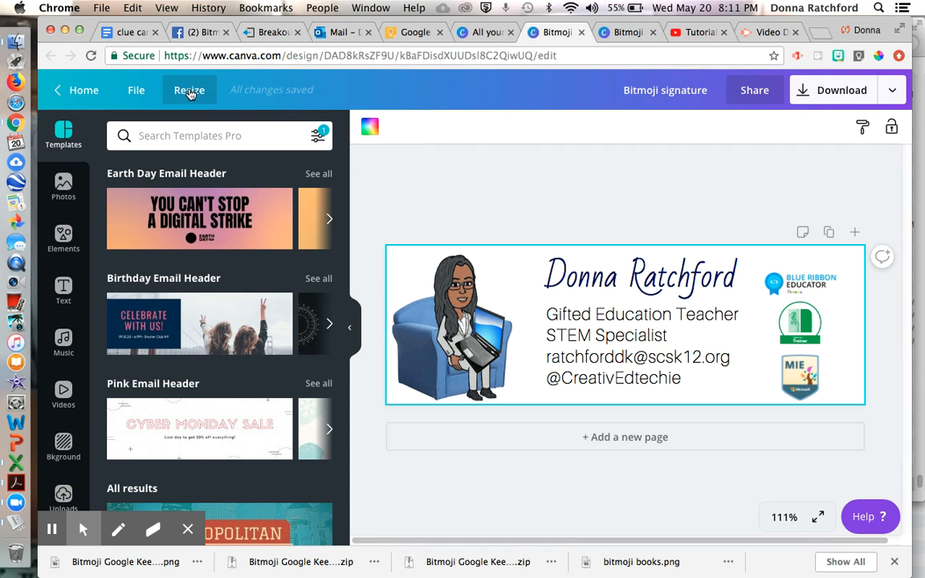
{"action": "left_click", "coordinate": [190, 90]}
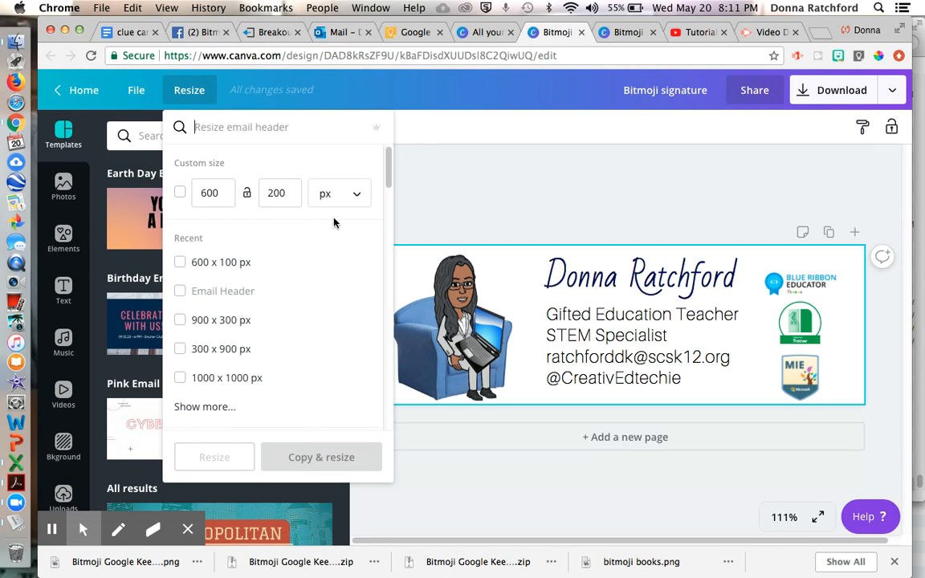
{"action": "mouse_move", "coordinate": [395, 186]}
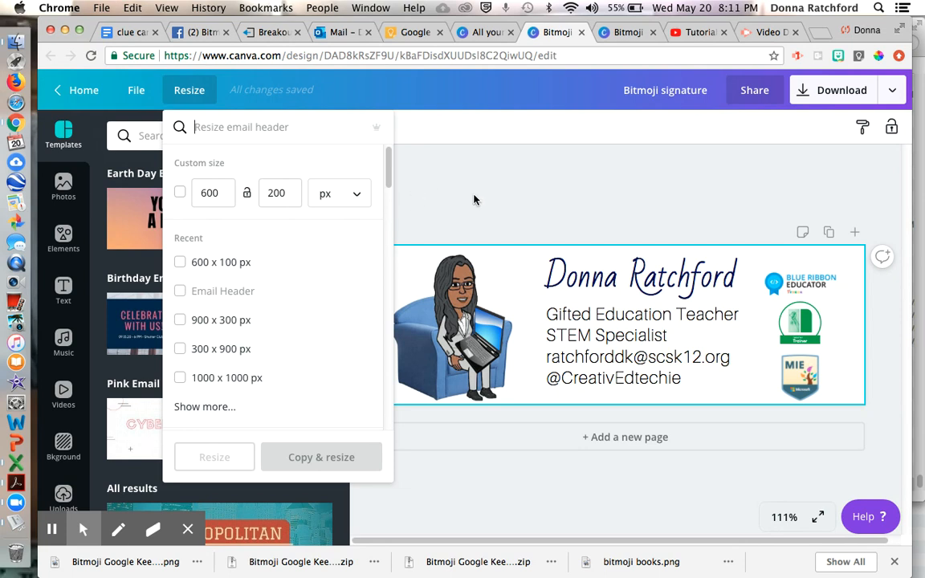
{"action": "mouse_move", "coordinate": [504, 180]}
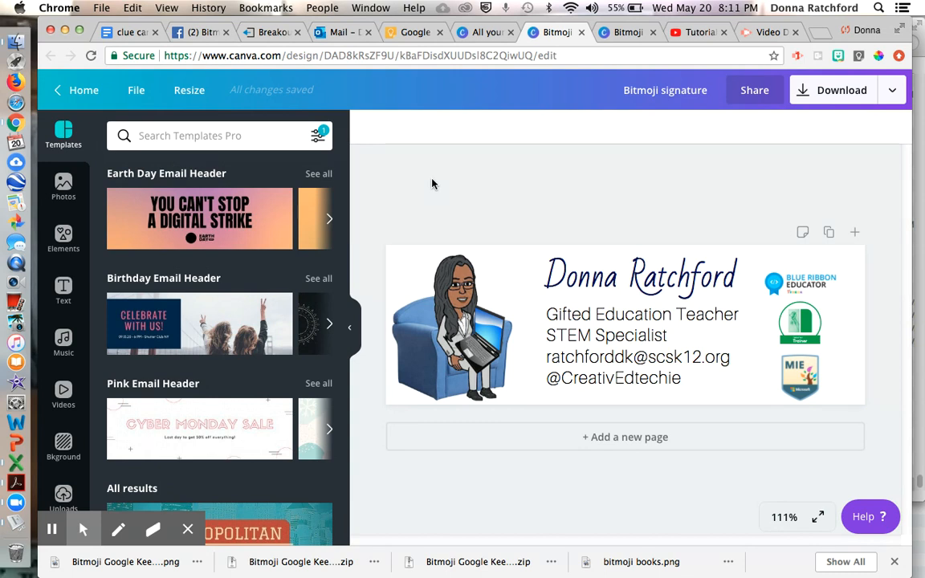
{"action": "left_click", "coordinate": [209, 135]}
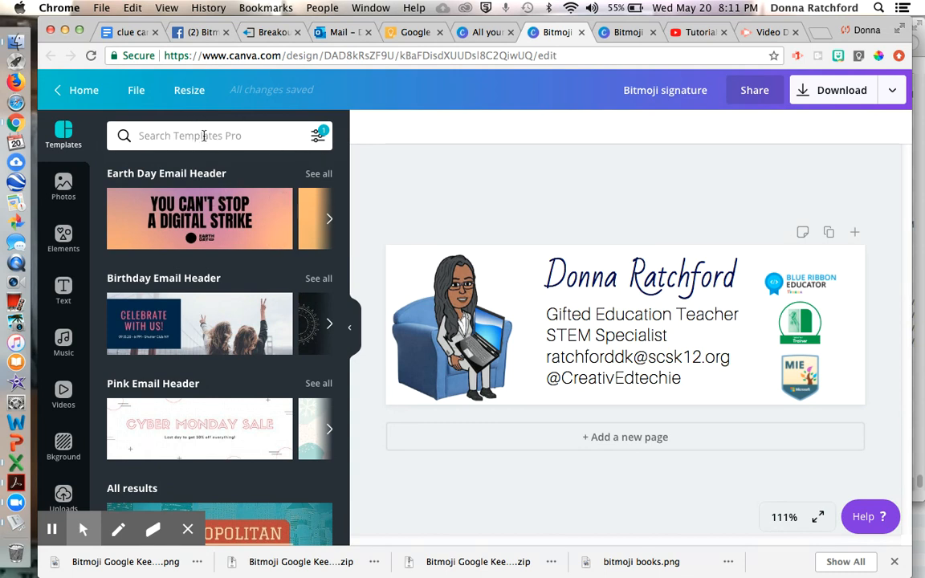
{"action": "mouse_move", "coordinate": [492, 152]}
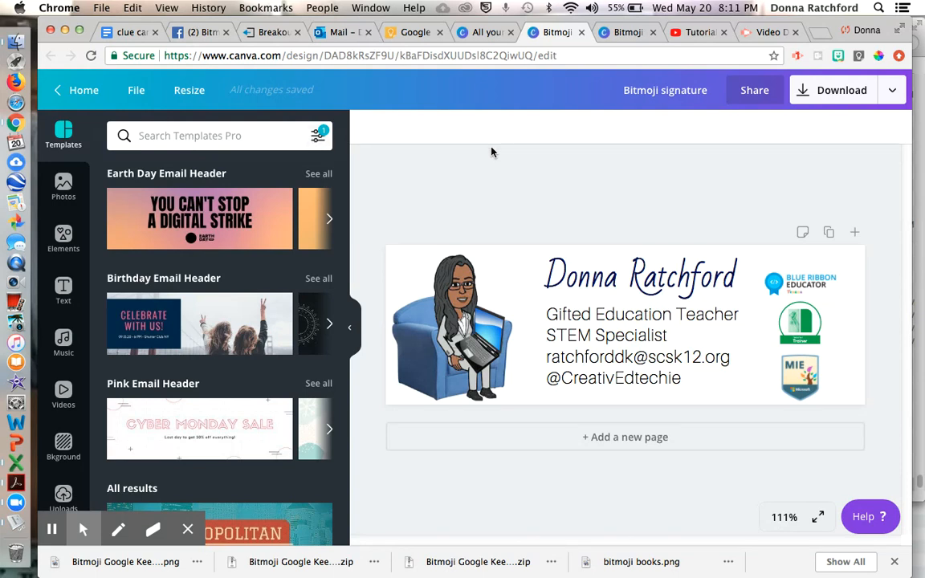
{"action": "left_click", "coordinate": [625, 437]}
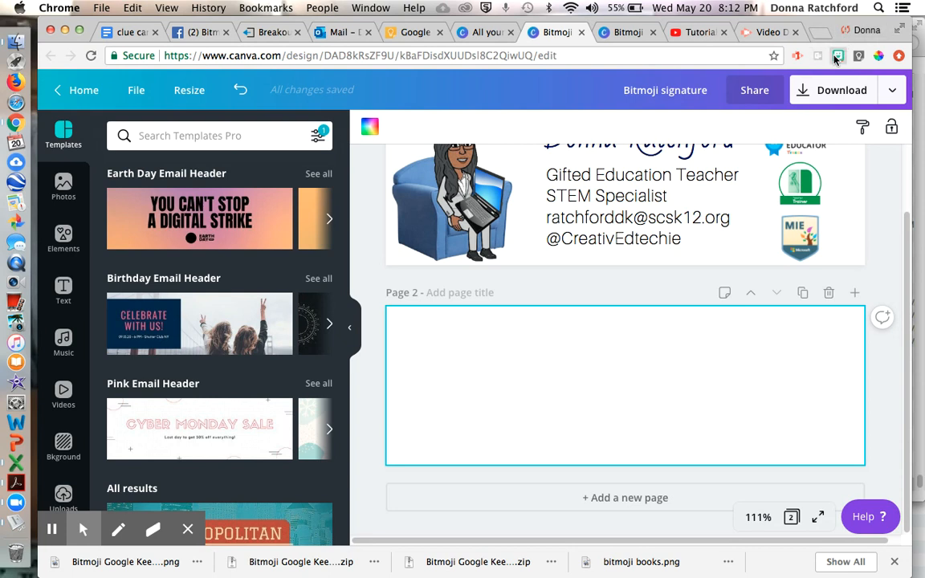
Search the Bitmoji extension for a standing figure and copy its image for page 2.
{"action": "left_click", "coordinate": [839, 55]}
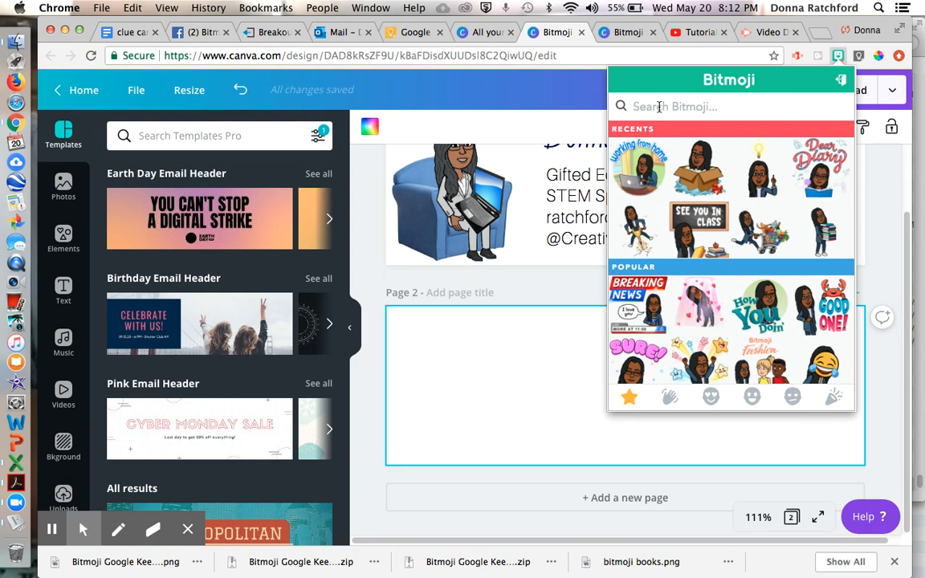
{"action": "type", "text": "pos"}
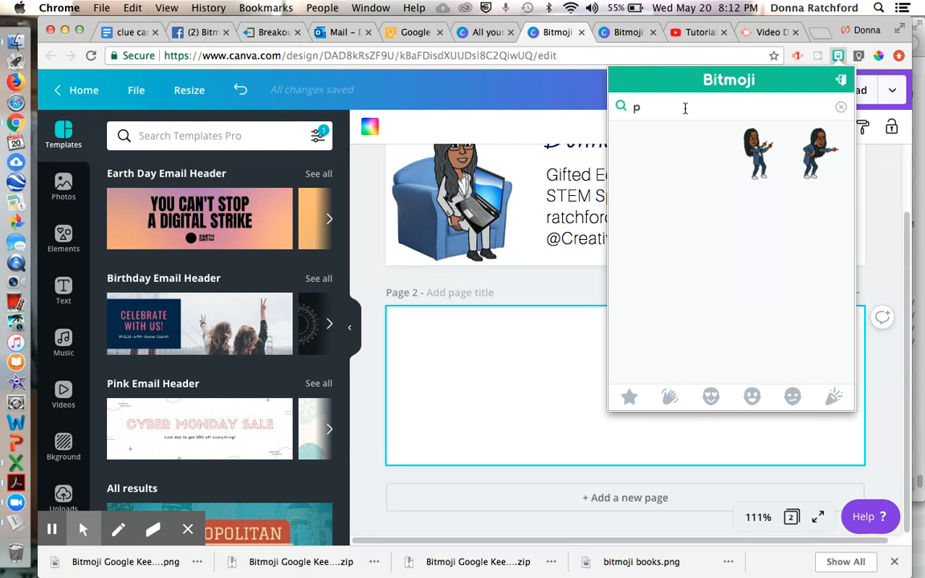
{"action": "type", "text": "hot"}
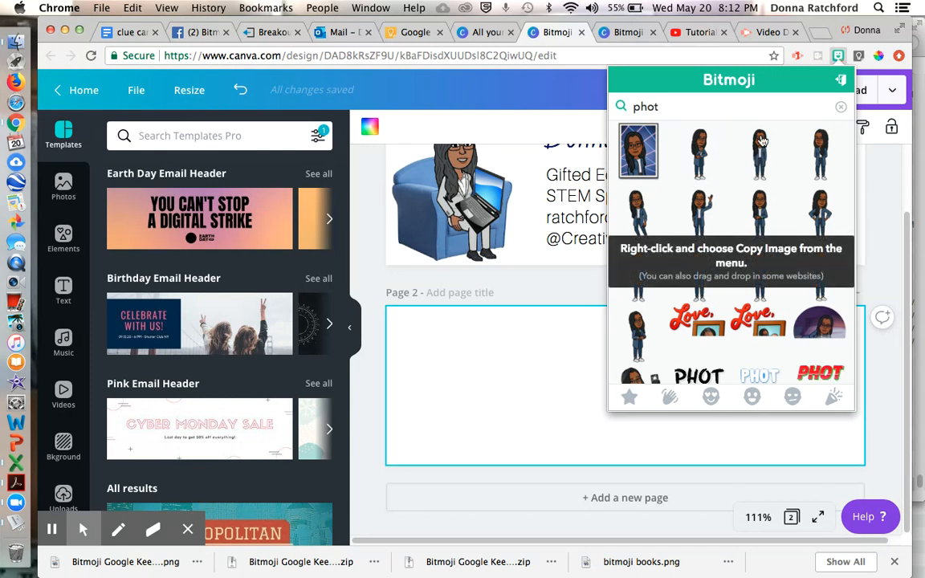
{"action": "right_click", "coordinate": [758, 152]}
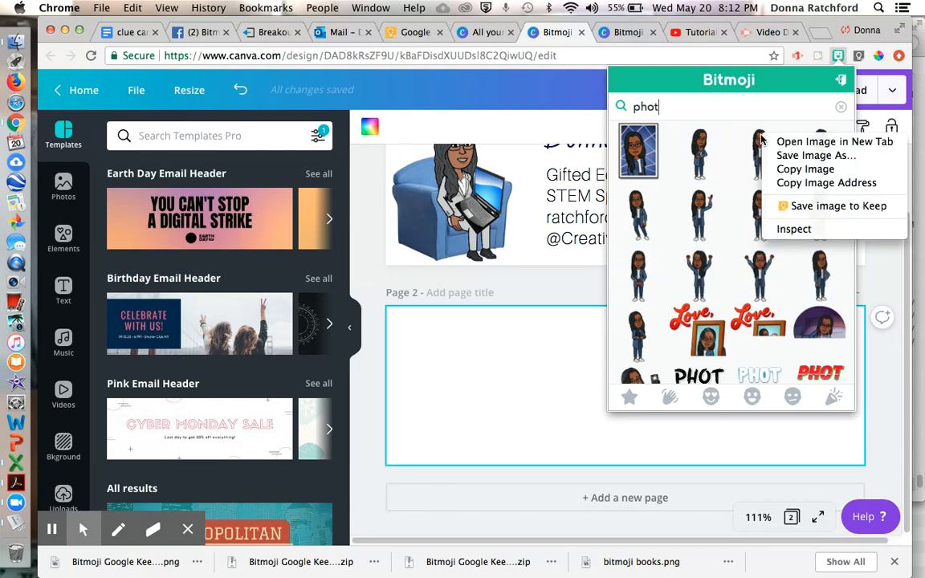
{"action": "mouse_move", "coordinate": [806, 169]}
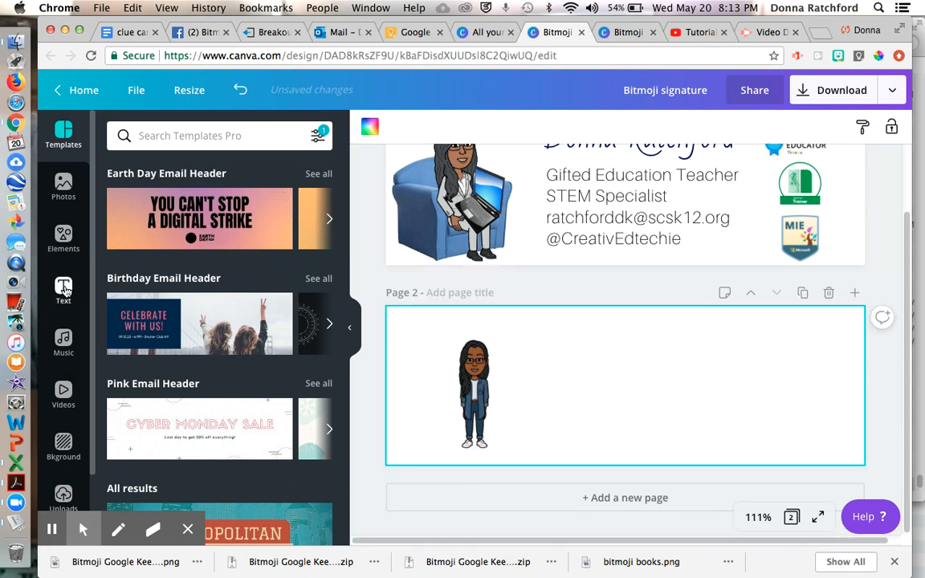
Add a heading beside the Bitmoji reading 'Donna Ratchford'.
{"action": "scroll", "scroll_direction": "down", "scroll_amount": 3}
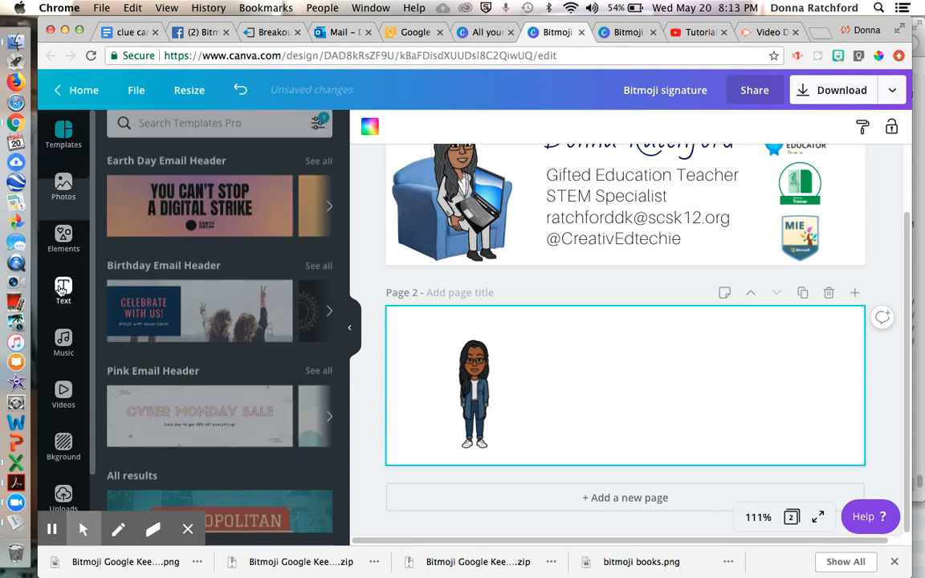
{"action": "left_click", "coordinate": [63, 289]}
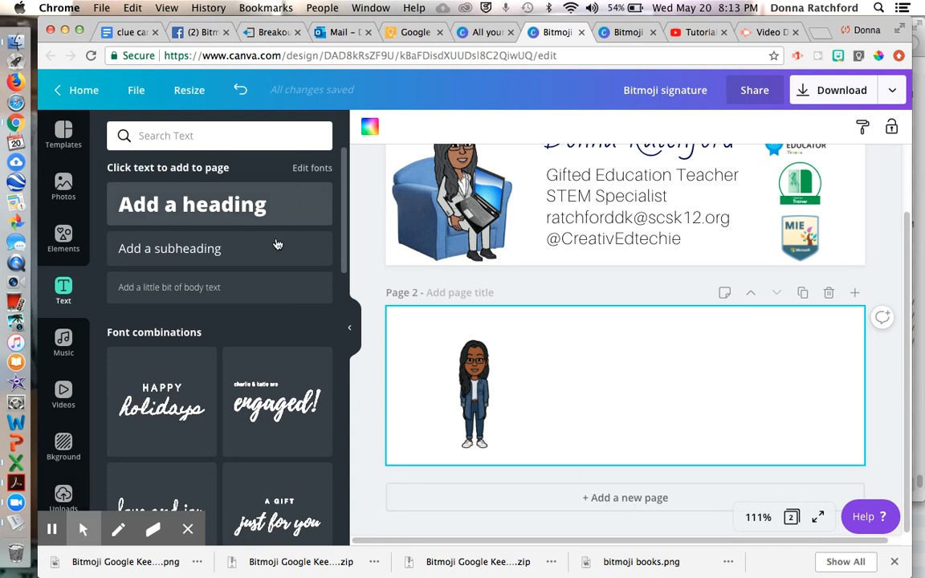
{"action": "mouse_move", "coordinate": [493, 318]}
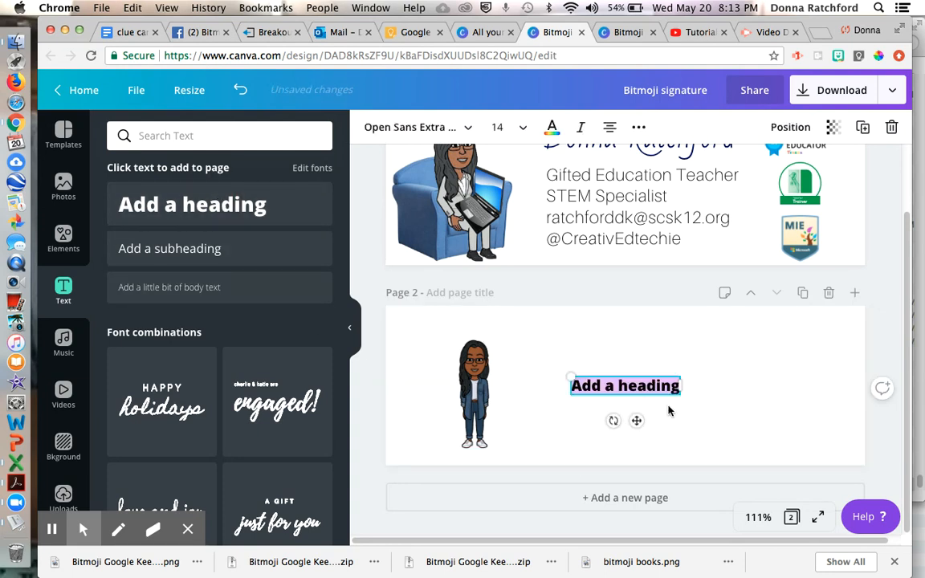
{"action": "left_click_drag", "start_coordinate": [681, 385], "coordinate": [780, 373]}
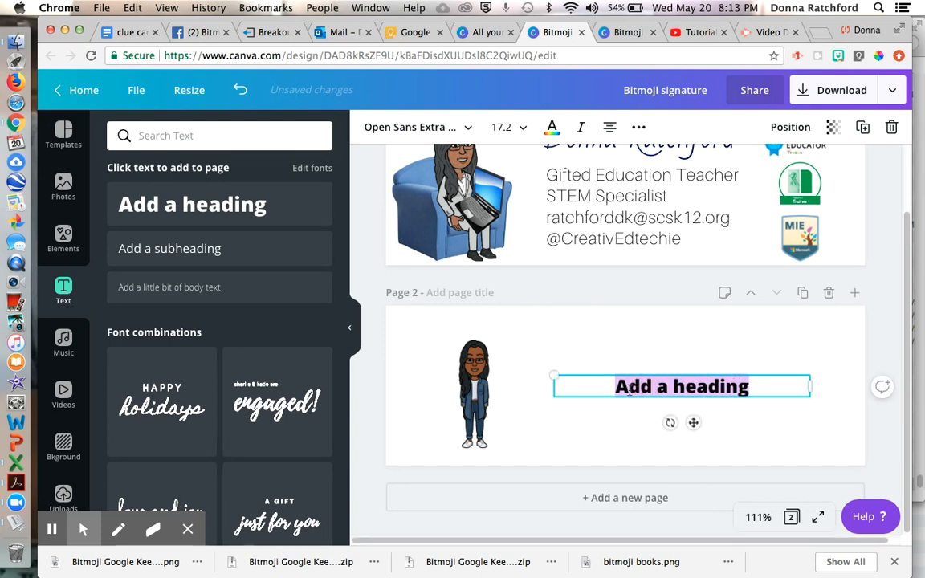
{"action": "type", "text": "Donna"}
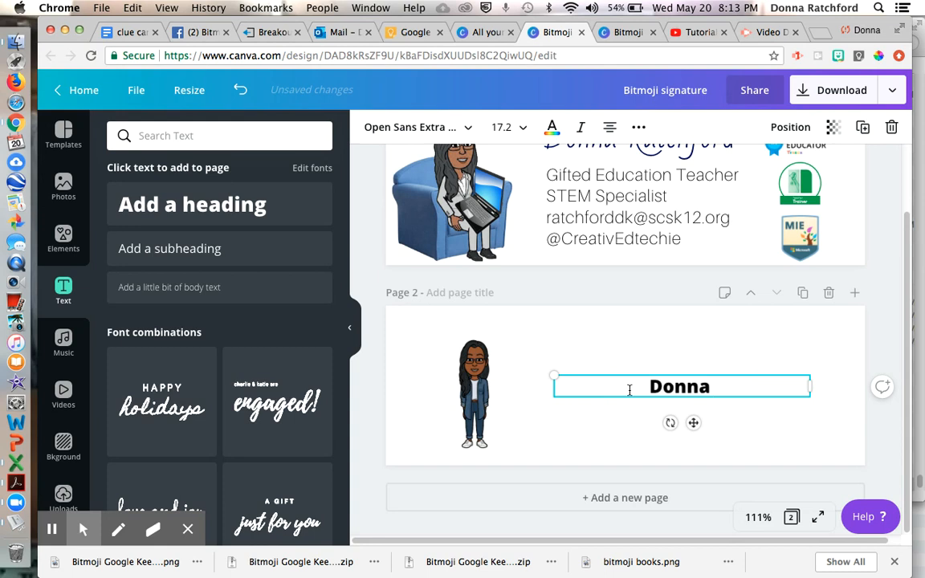
{"action": "type", "text": "Ratchford"}
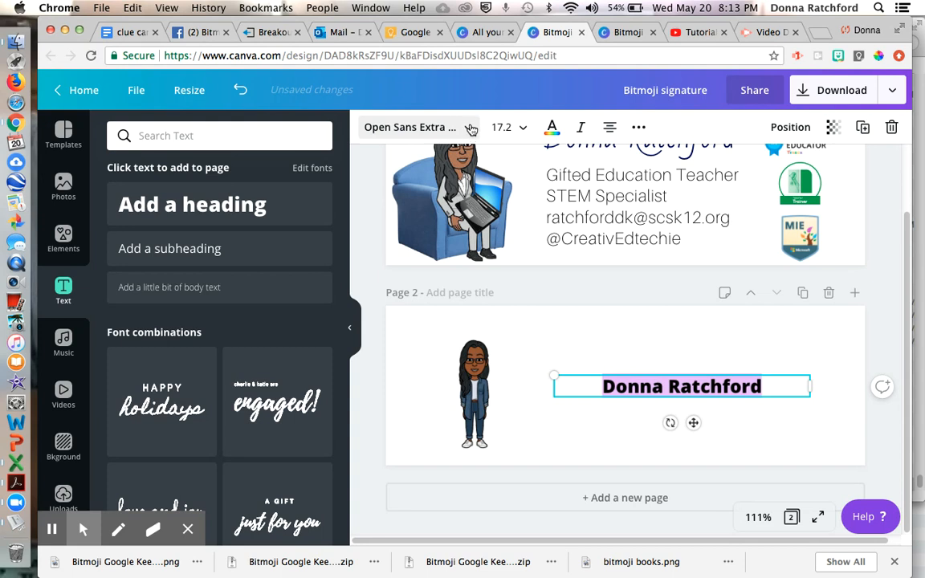
Search the font list for 'Handwriting' styles for the name.
{"action": "left_click", "coordinate": [409, 127]}
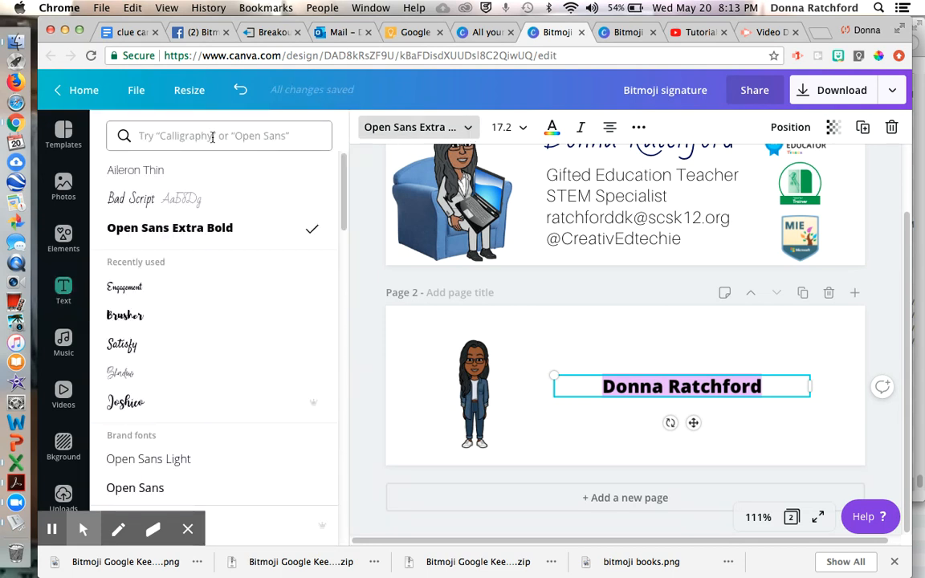
{"action": "left_click", "coordinate": [216, 135]}
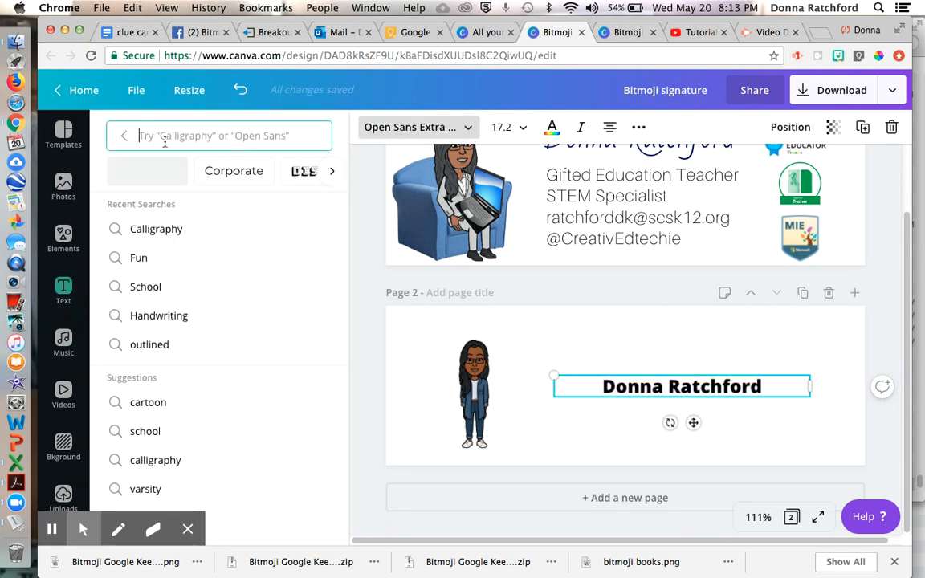
{"action": "left_click", "coordinate": [234, 170]}
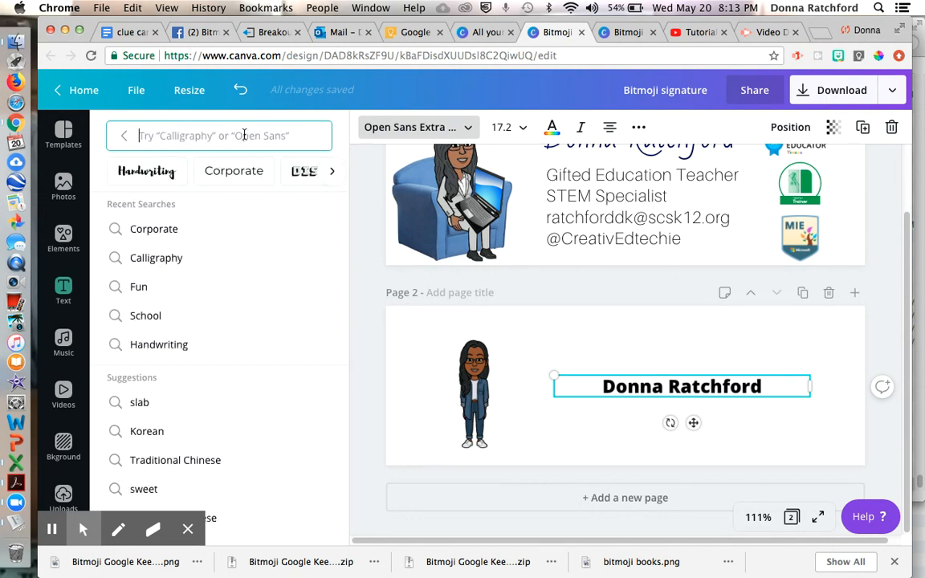
{"action": "type", "text": "Handwriting"}
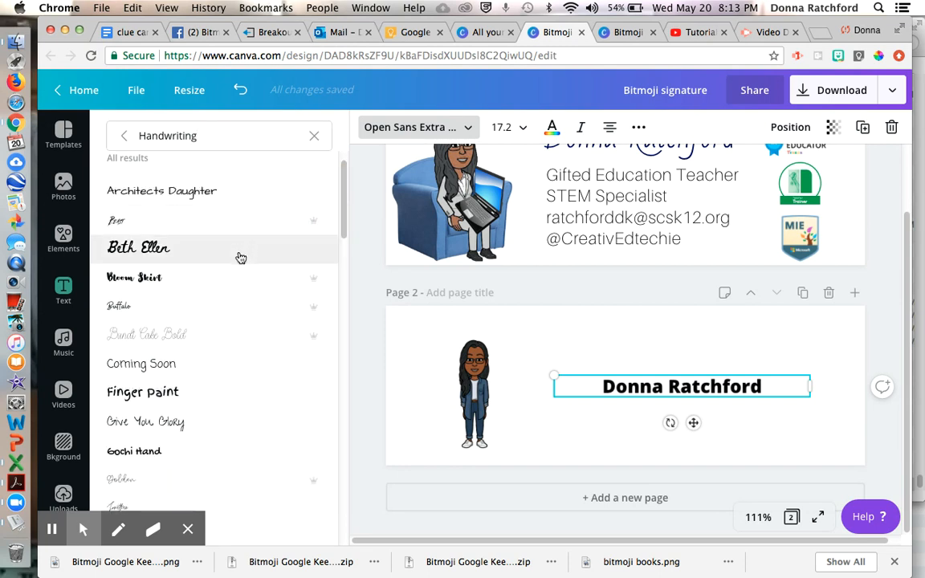
Try Beth Ellen and Bundt Cake Bold, then set the name in Give You Glory.
{"action": "left_click", "coordinate": [138, 247]}
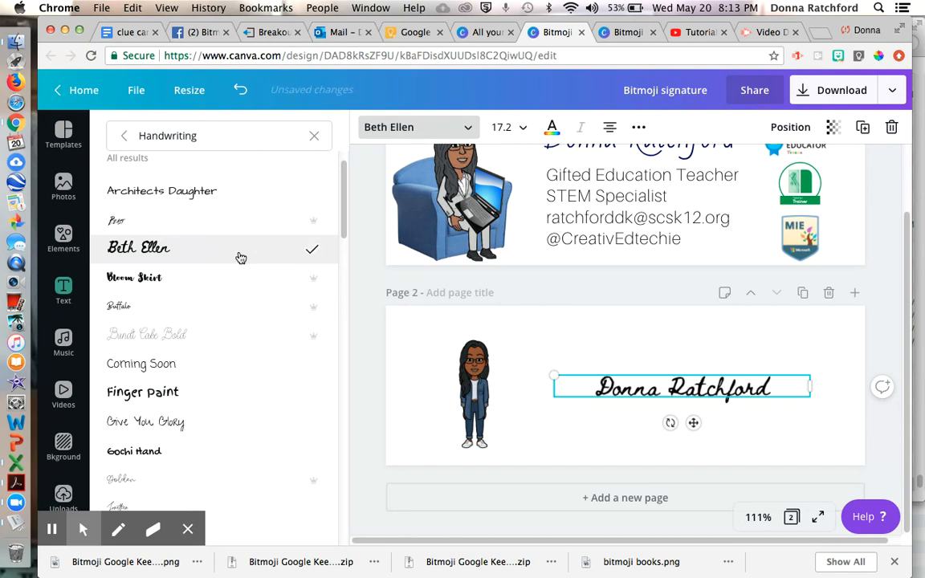
{"action": "left_click", "coordinate": [148, 334]}
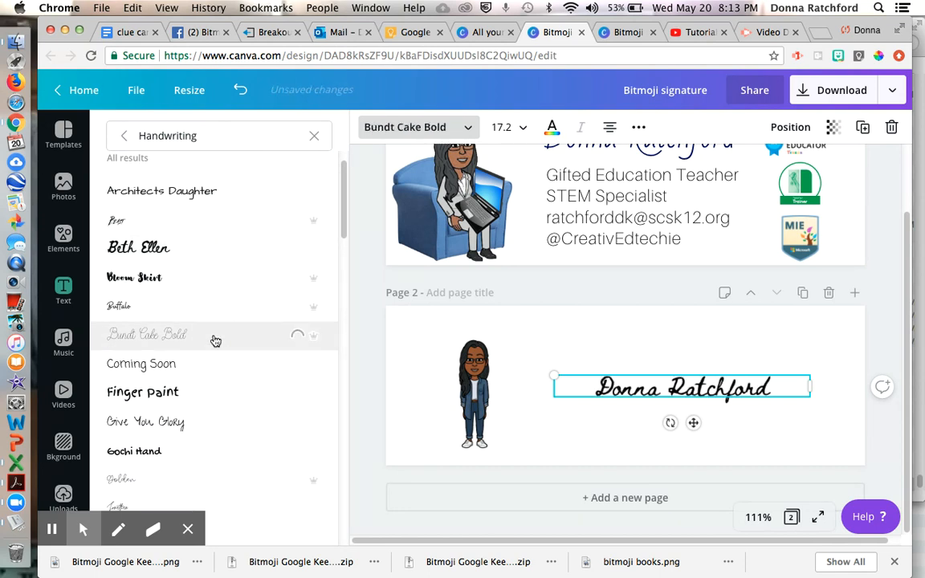
{"action": "left_click", "coordinate": [147, 334]}
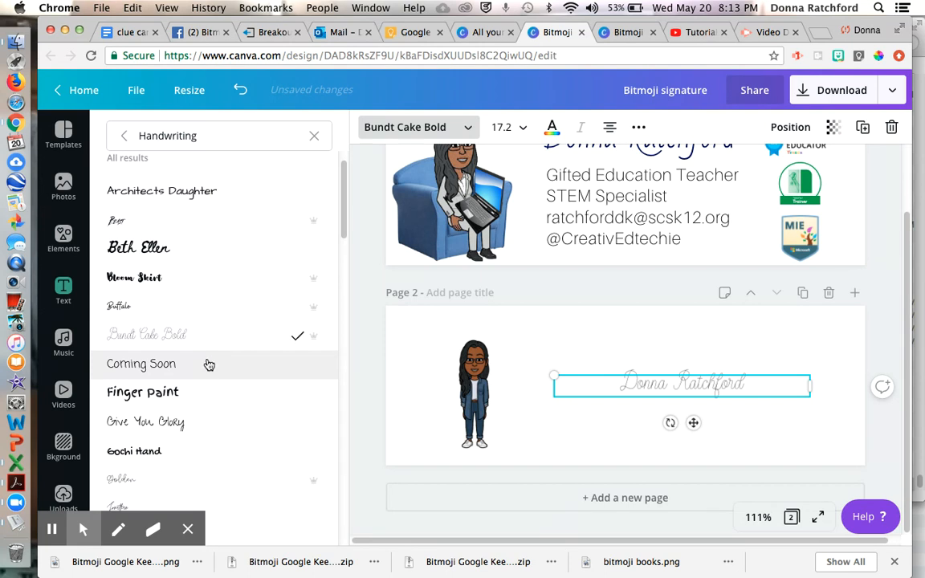
{"action": "left_click", "coordinate": [144, 421]}
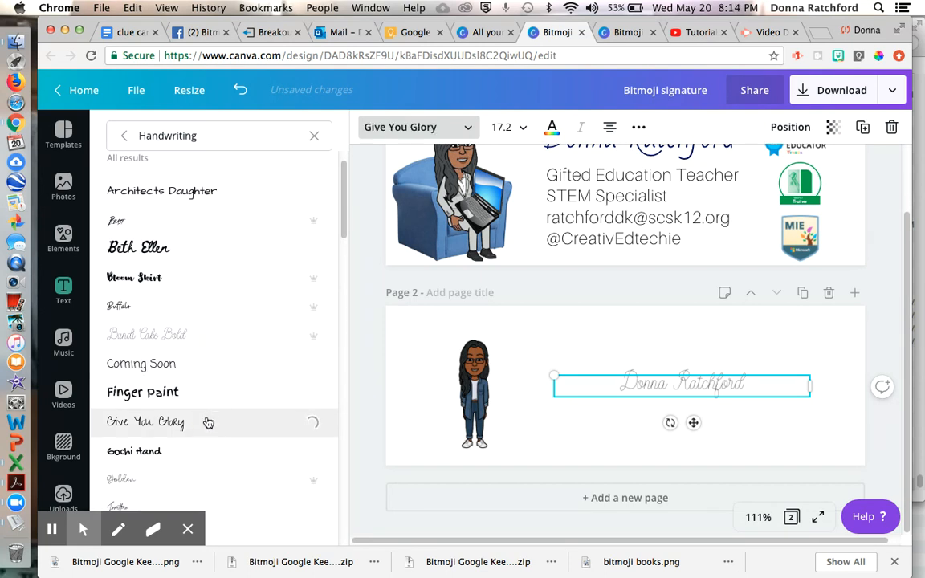
{"action": "left_click", "coordinate": [145, 423]}
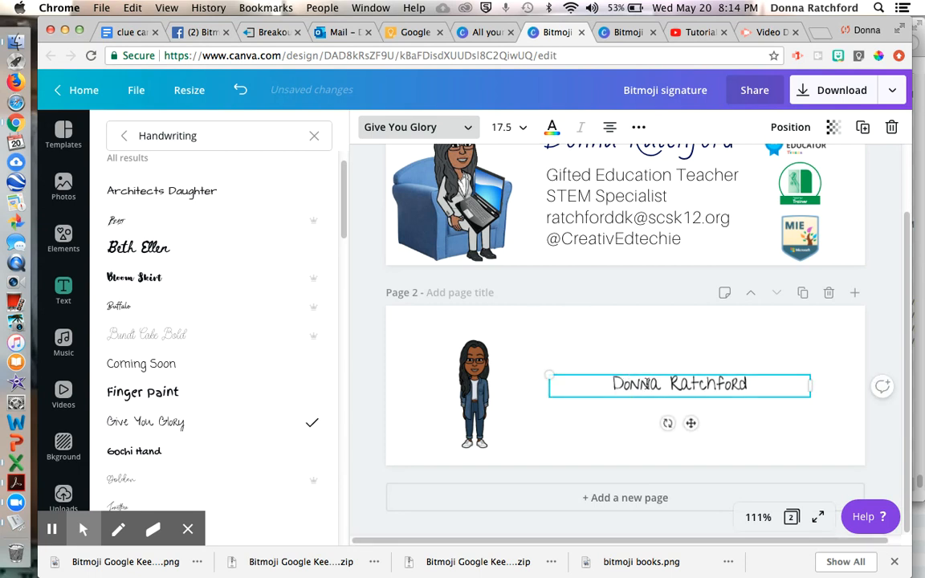
Enlarge the name to size 56, then enter a custom size of 32 so it fits one line.
{"action": "left_click", "coordinate": [525, 127]}
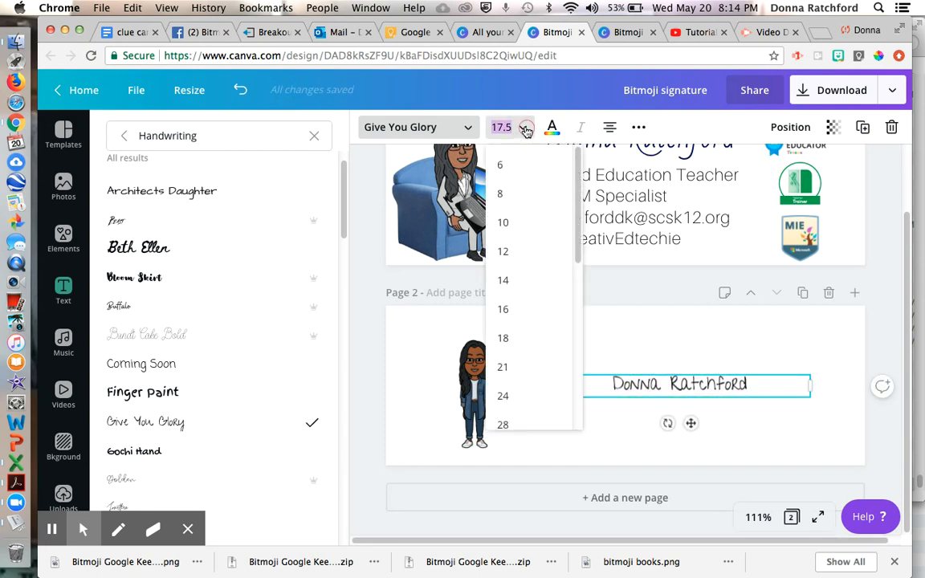
{"action": "scroll", "scroll_direction": "down", "scroll_amount": 3}
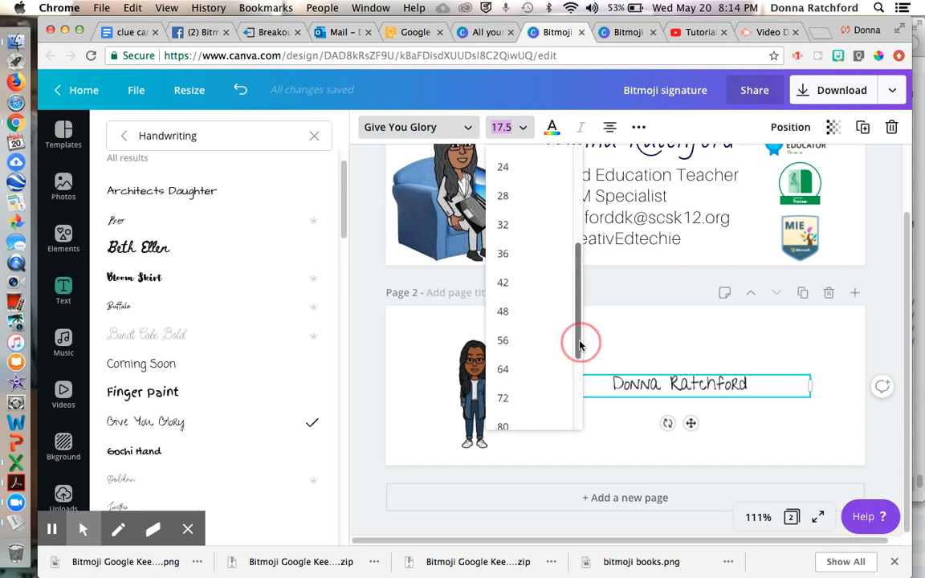
{"action": "left_click", "coordinate": [502, 340]}
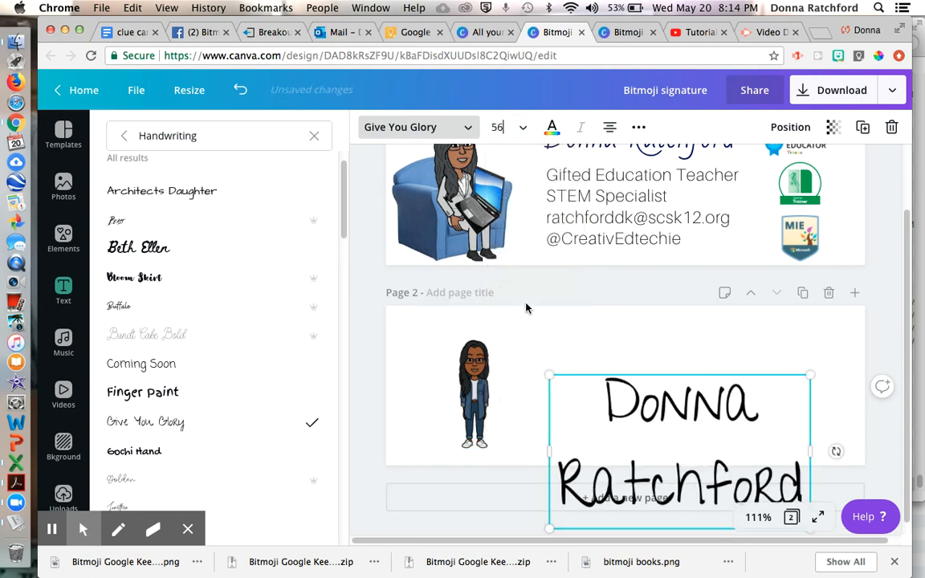
{"action": "left_click", "coordinate": [524, 126]}
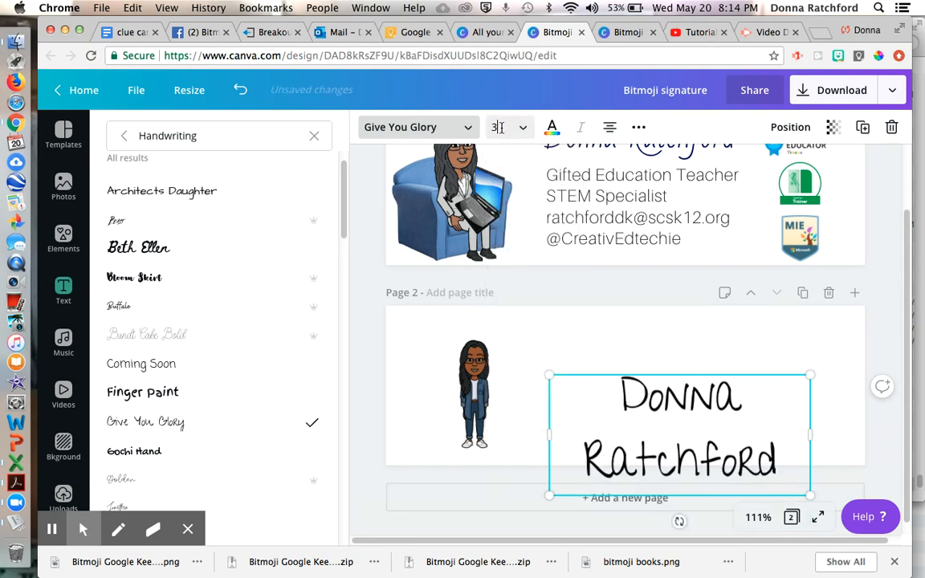
{"action": "type", "text": "32"}
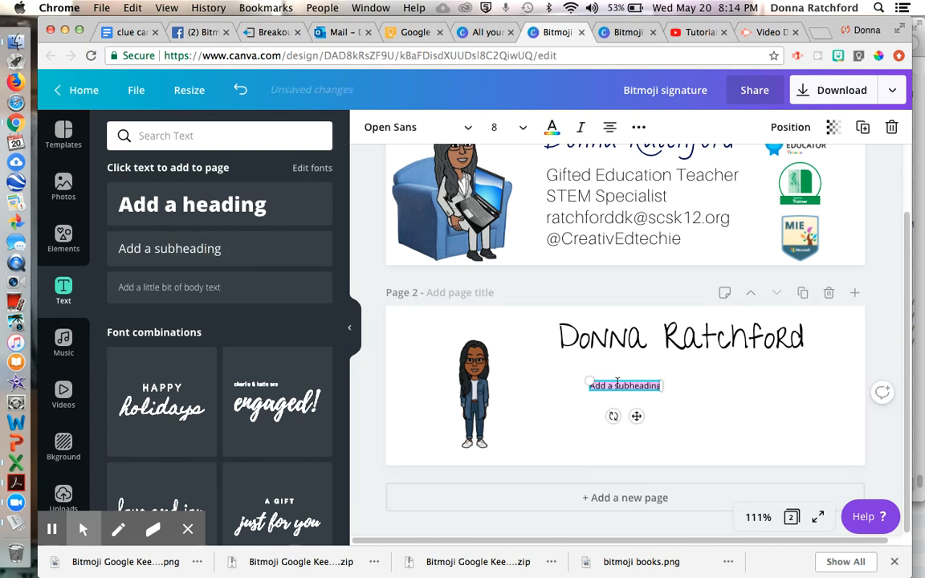
{"action": "type", "text": "Teacher"}
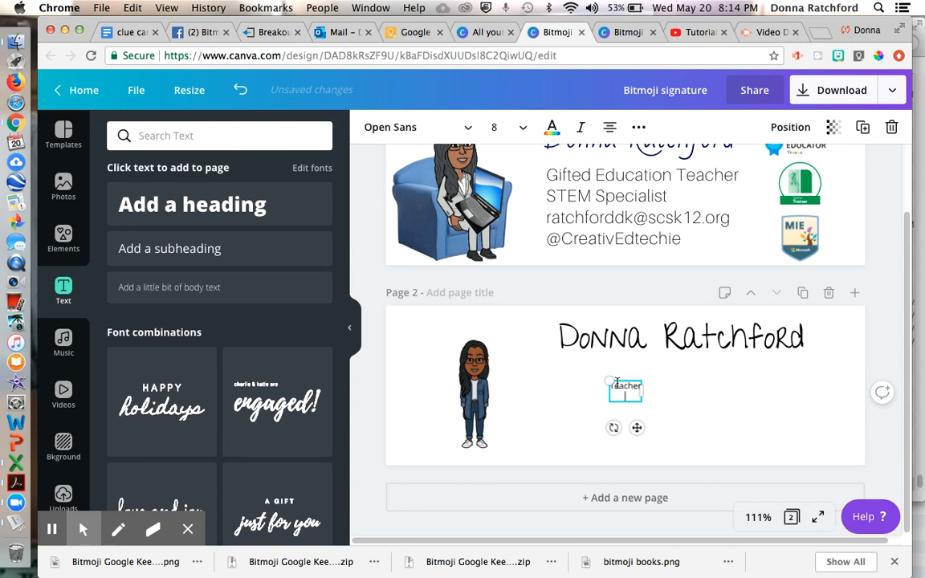
{"action": "type", "text": "coo"}
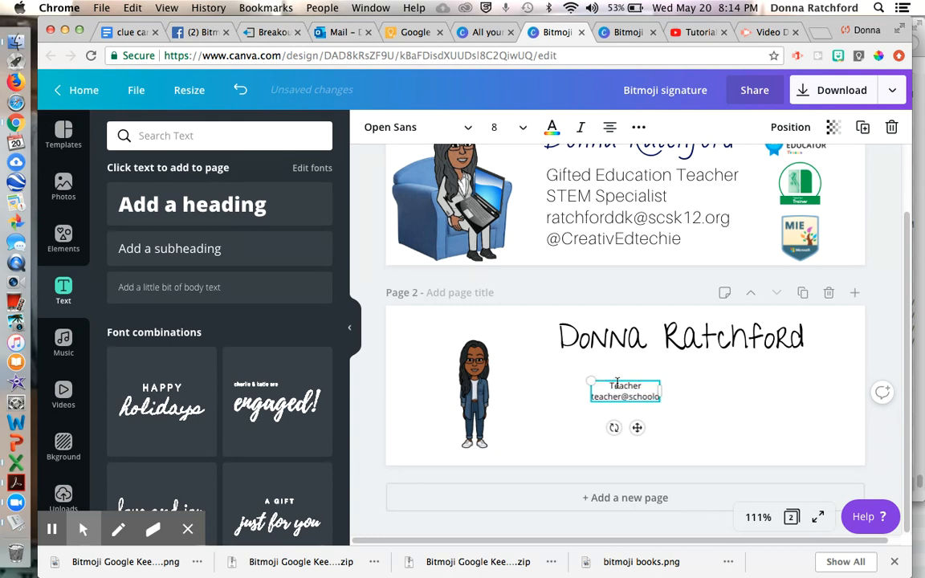
{"action": "type", "text": "district.org"}
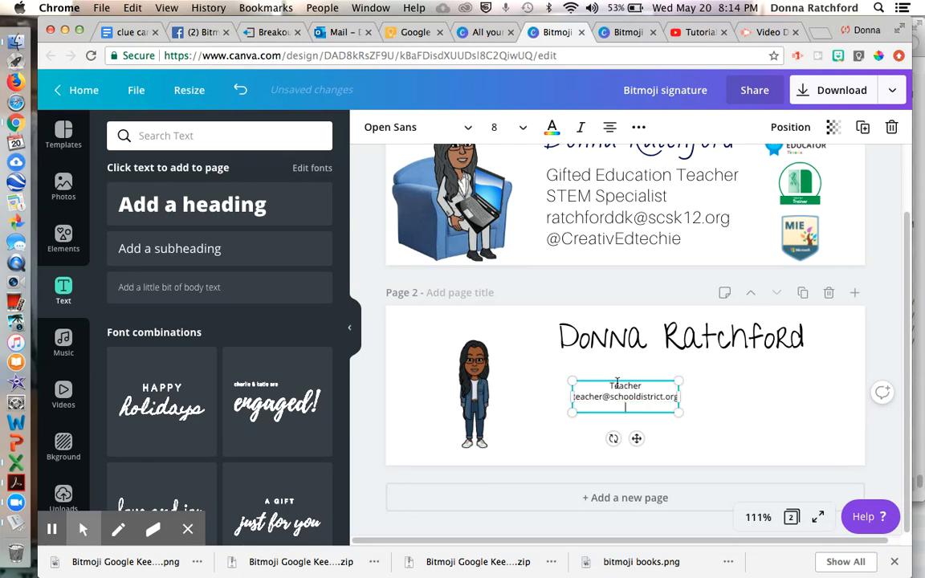
{"action": "type", "text": "@"}
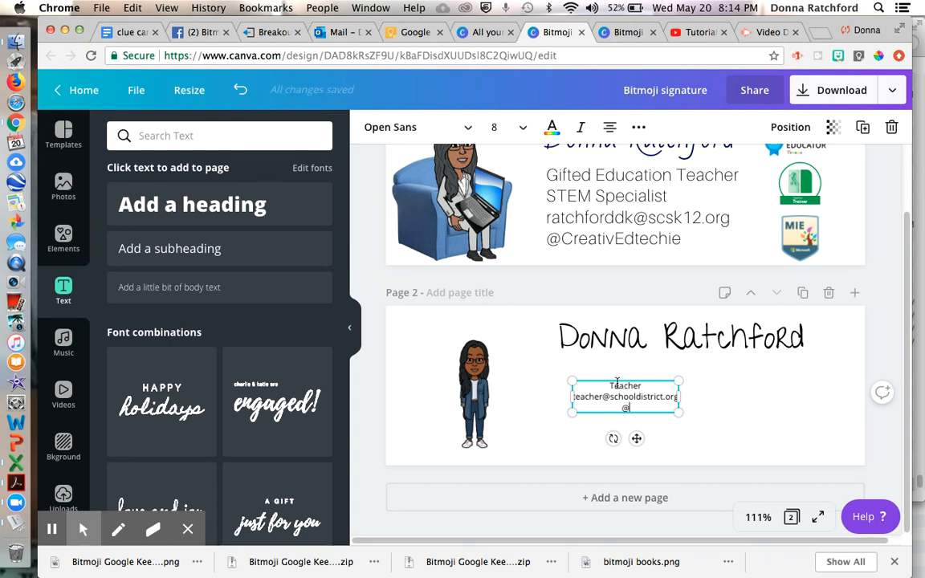
{"action": "type", "text": "in"}
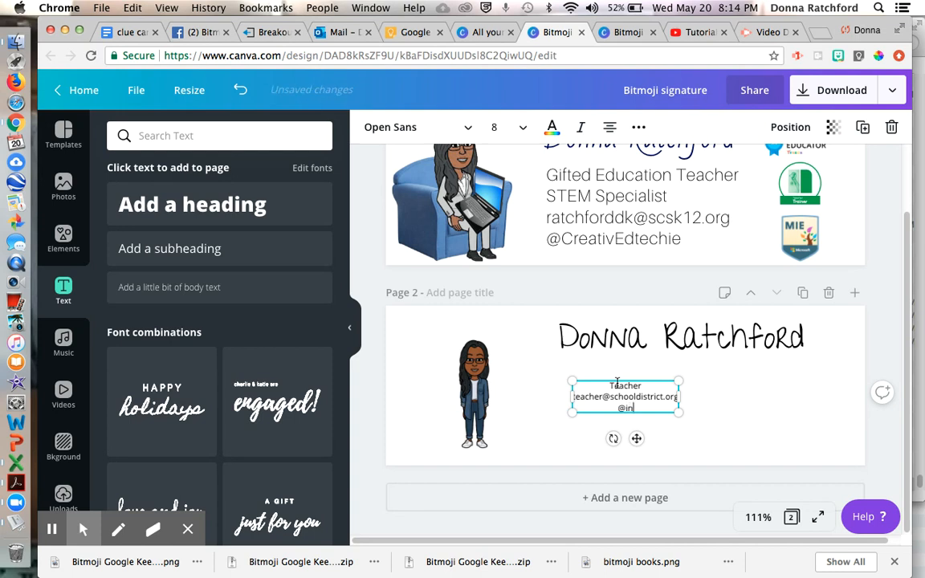
{"action": "type", "text": "twitt"}
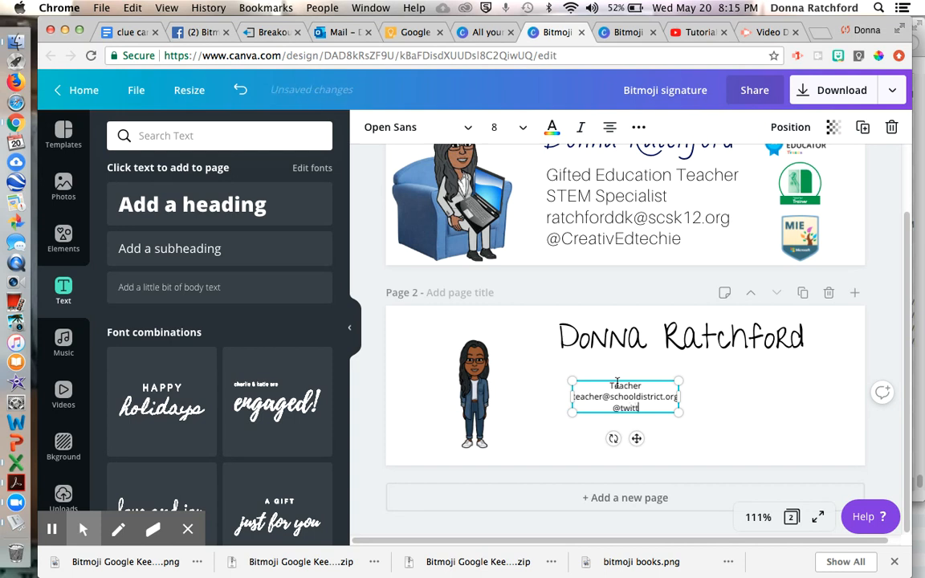
{"action": "left_click", "coordinate": [698, 412]}
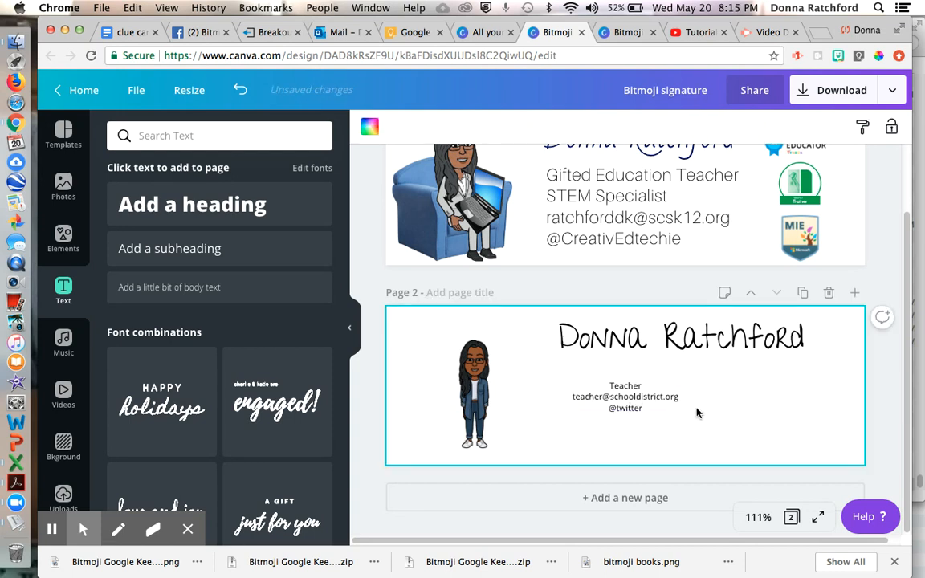
{"action": "left_click", "coordinate": [624, 395]}
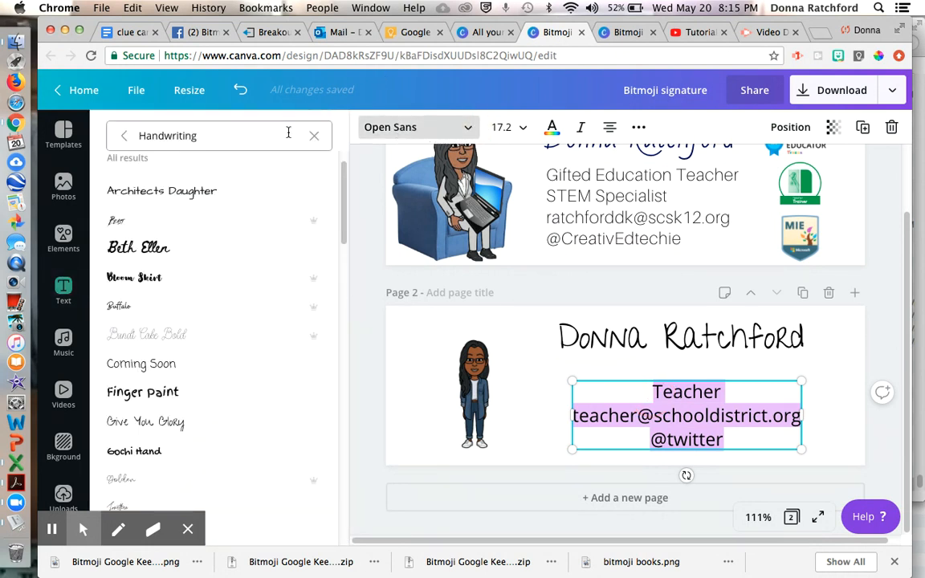
Set the contact lines in Aileron Thin and raise their size to 20.2.
{"action": "type", "text": "ai"}
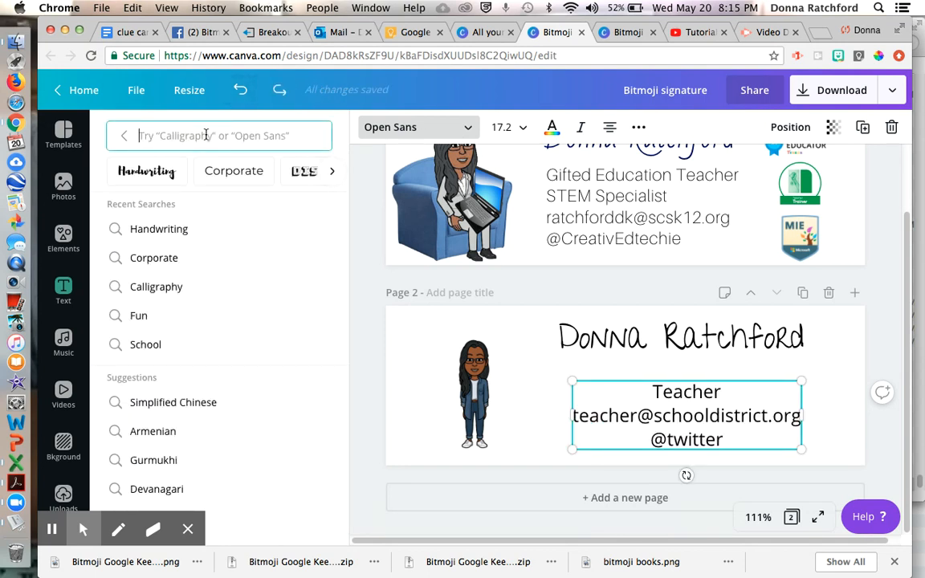
{"action": "type", "text": "al"}
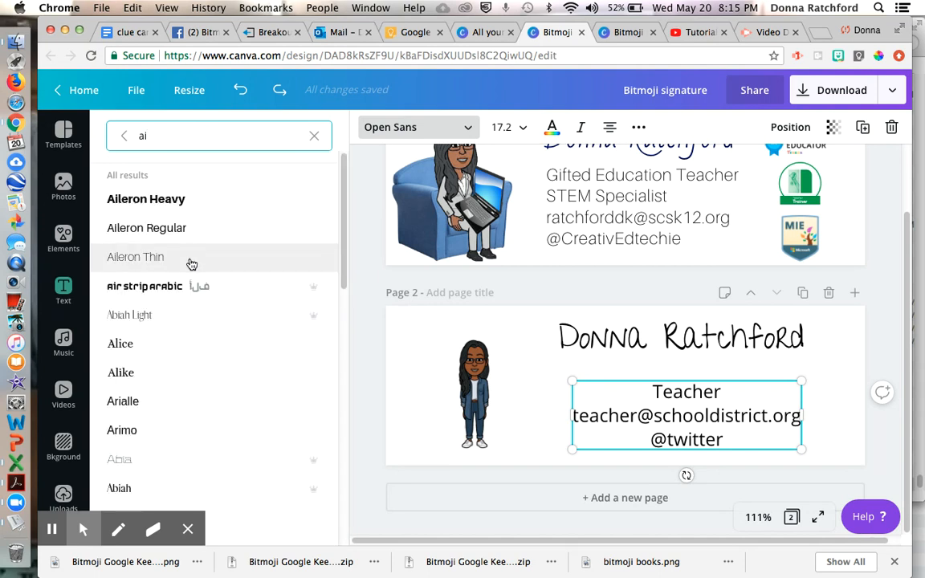
{"action": "left_click", "coordinate": [726, 424]}
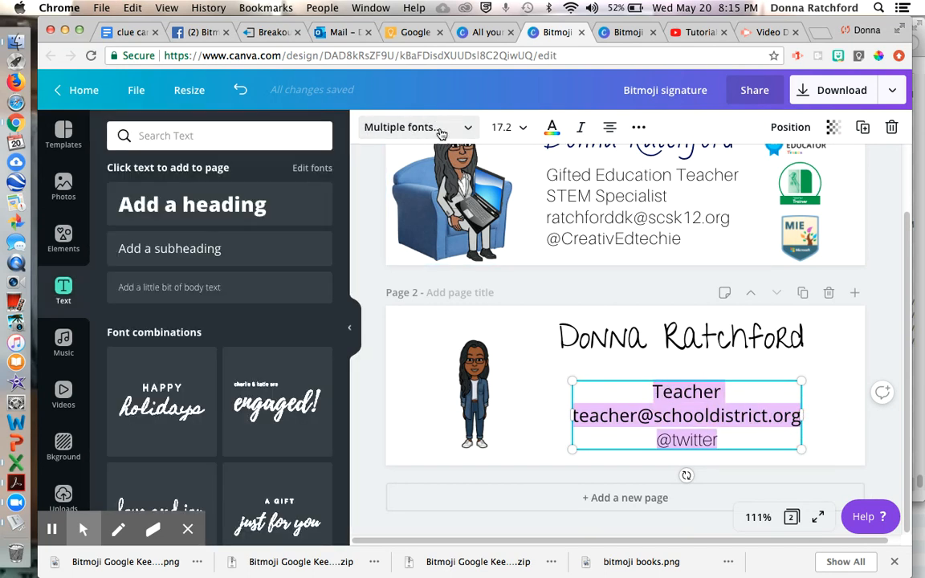
{"action": "type", "text": "ai"}
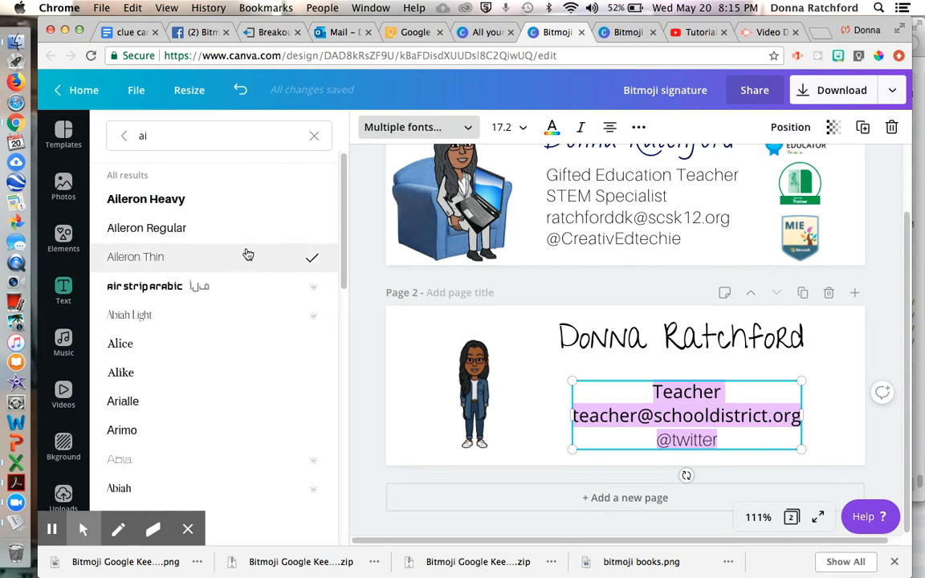
{"action": "left_click", "coordinate": [135, 257]}
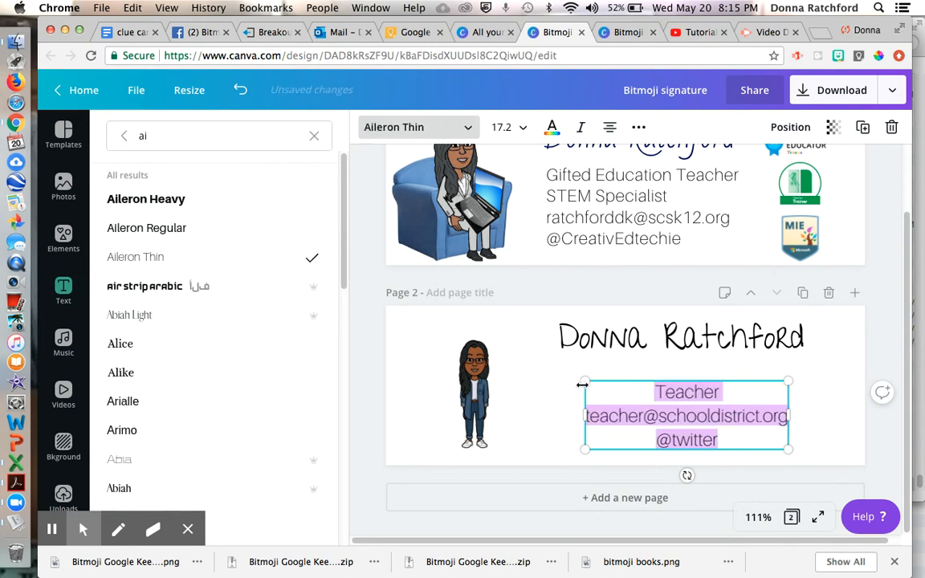
{"action": "left_click", "coordinate": [523, 122]}
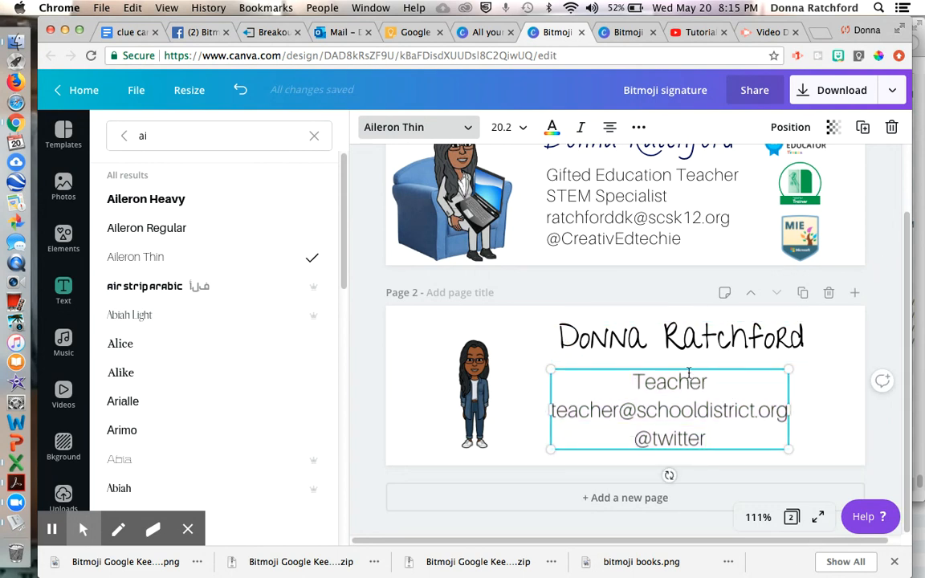
{"action": "double_click", "coordinate": [668, 382]}
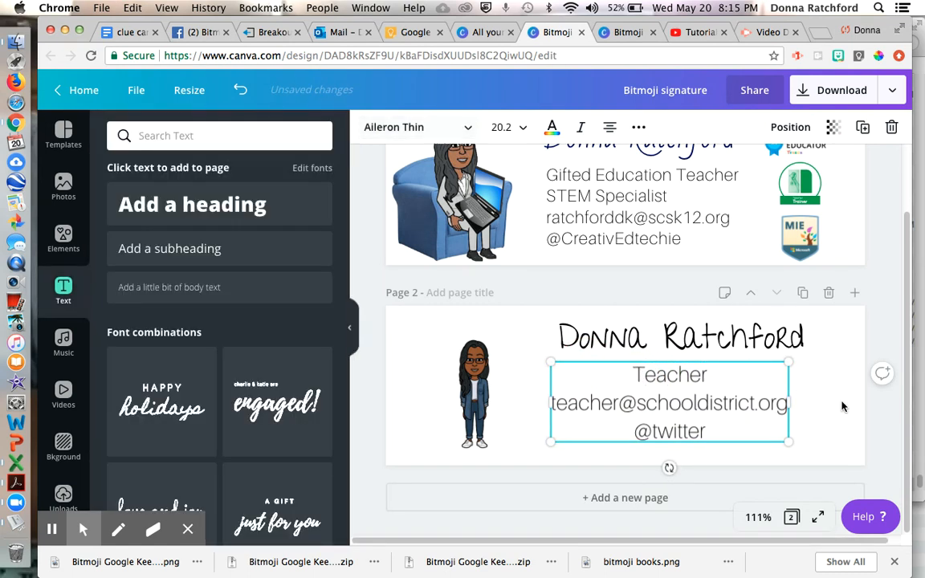
{"action": "mouse_move", "coordinate": [64, 393]}
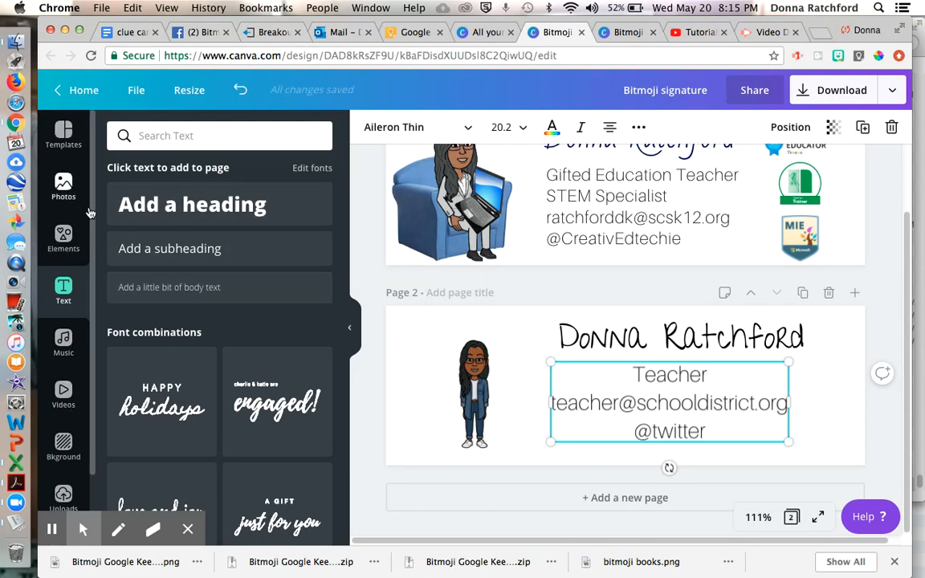
{"action": "mouse_move", "coordinate": [90, 259]}
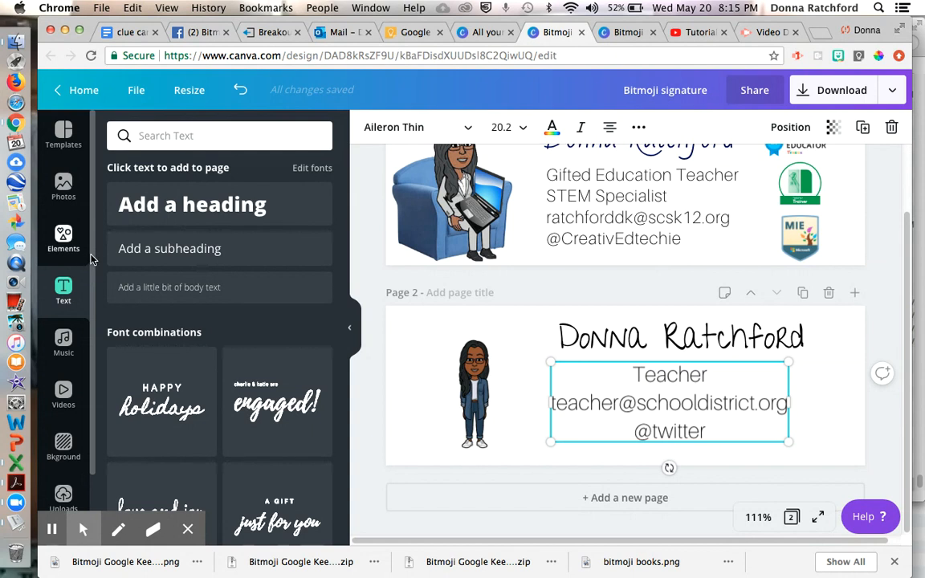
{"action": "mouse_move", "coordinate": [94, 366]}
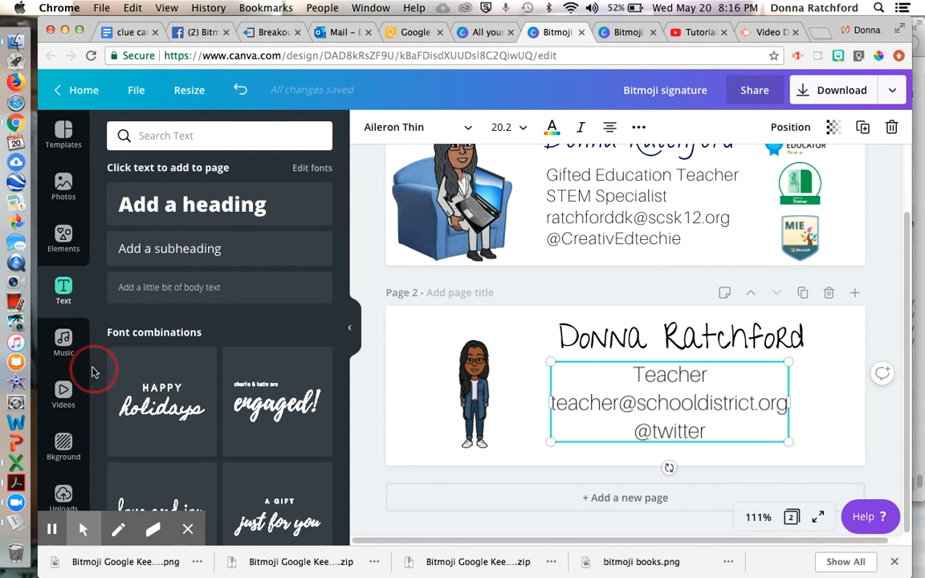
Place the MIE badge from Uploads below the contact text.
{"action": "left_click", "coordinate": [64, 495]}
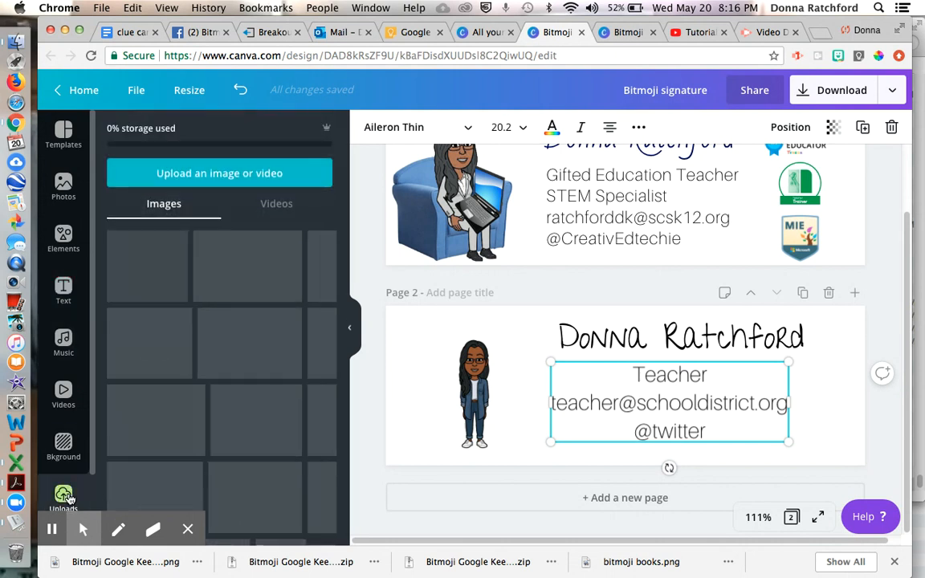
{"action": "left_click", "coordinate": [65, 498]}
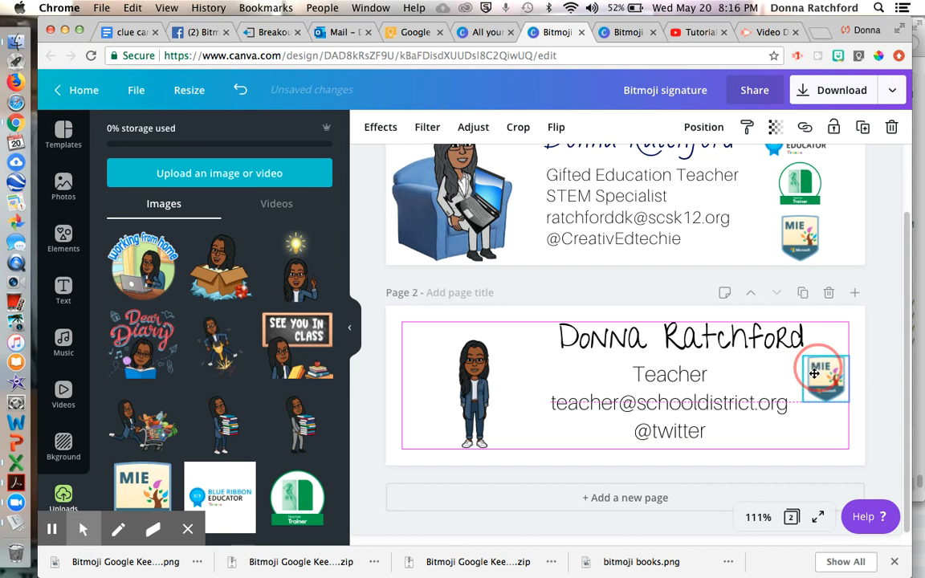
{"action": "left_click_drag", "start_coordinate": [821, 376], "coordinate": [571, 437]}
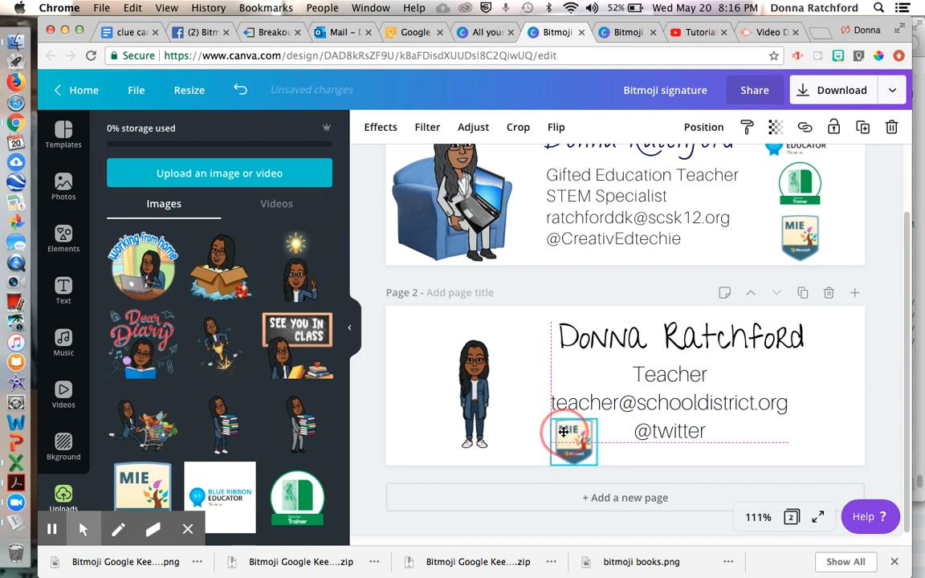
{"action": "left_click", "coordinate": [668, 402]}
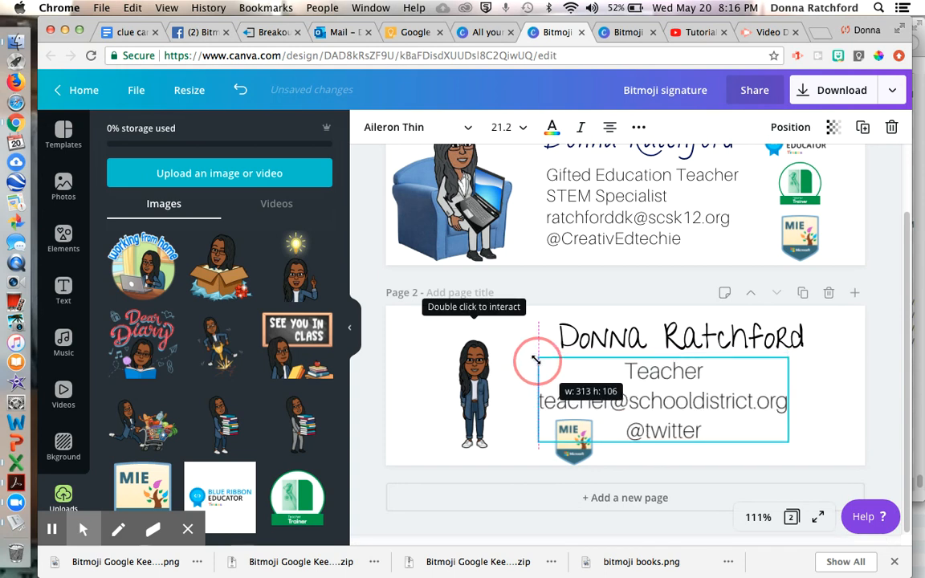
{"action": "left_click", "coordinate": [538, 398]}
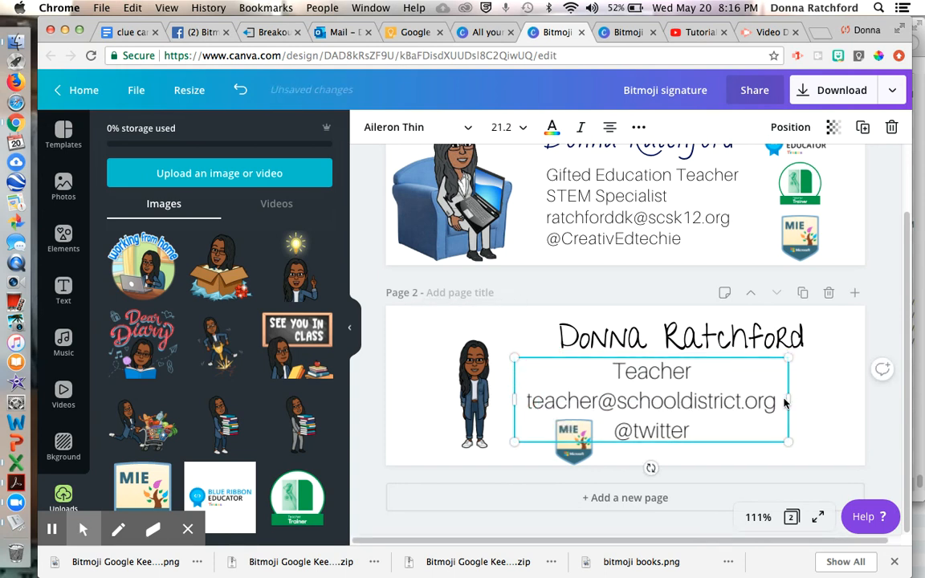
{"action": "left_click_drag", "start_coordinate": [787, 400], "coordinate": [852, 400]}
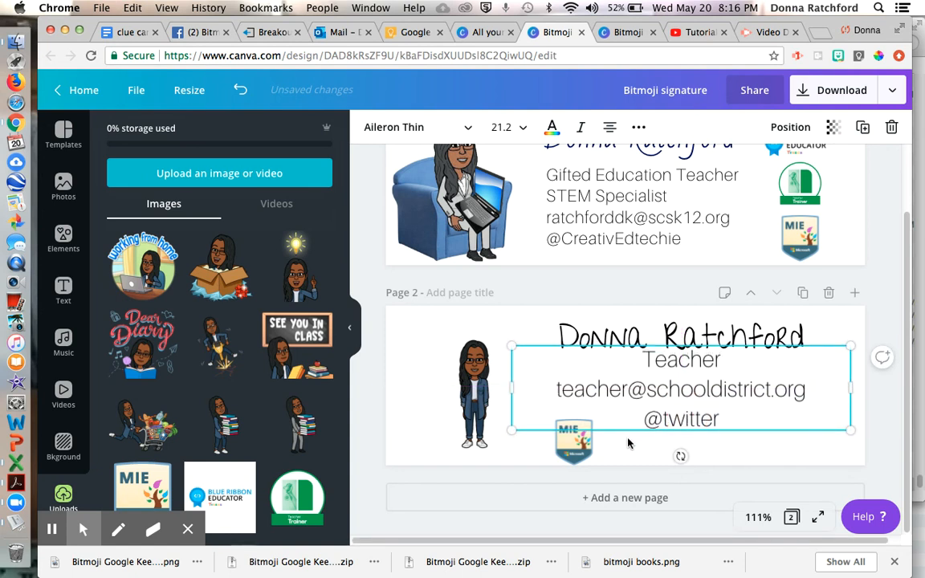
{"action": "left_click", "coordinate": [573, 442]}
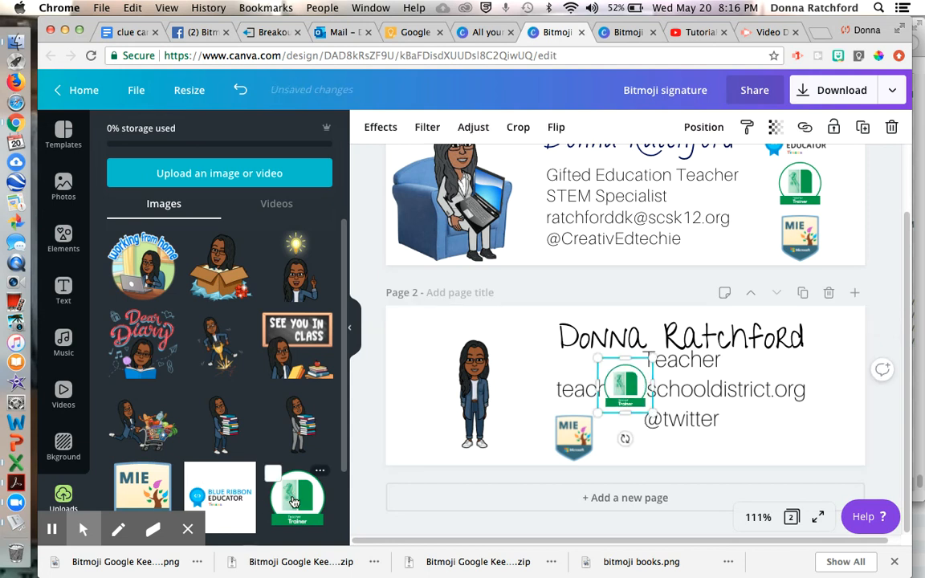
{"action": "left_click_drag", "start_coordinate": [624, 386], "coordinate": [777, 442]}
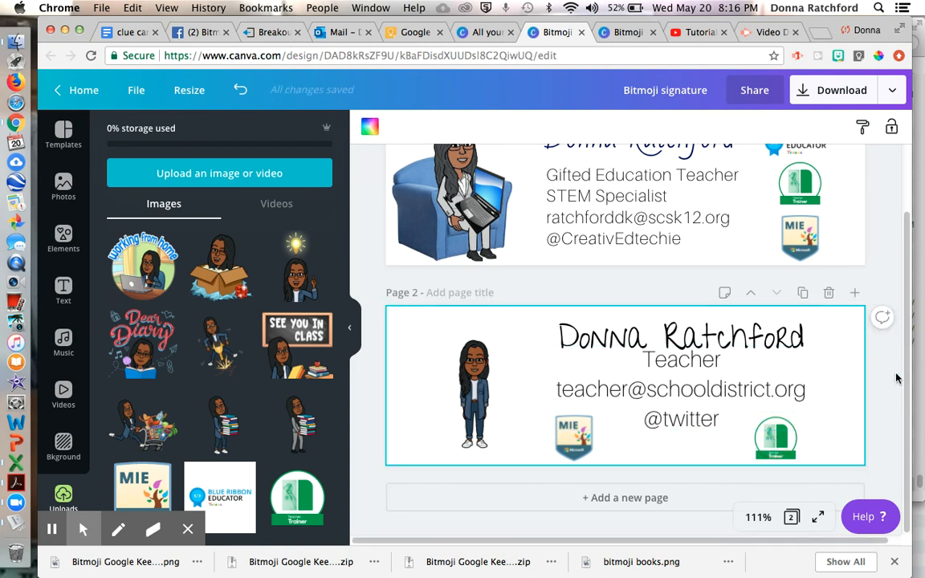
{"action": "mouse_move", "coordinate": [819, 109]}
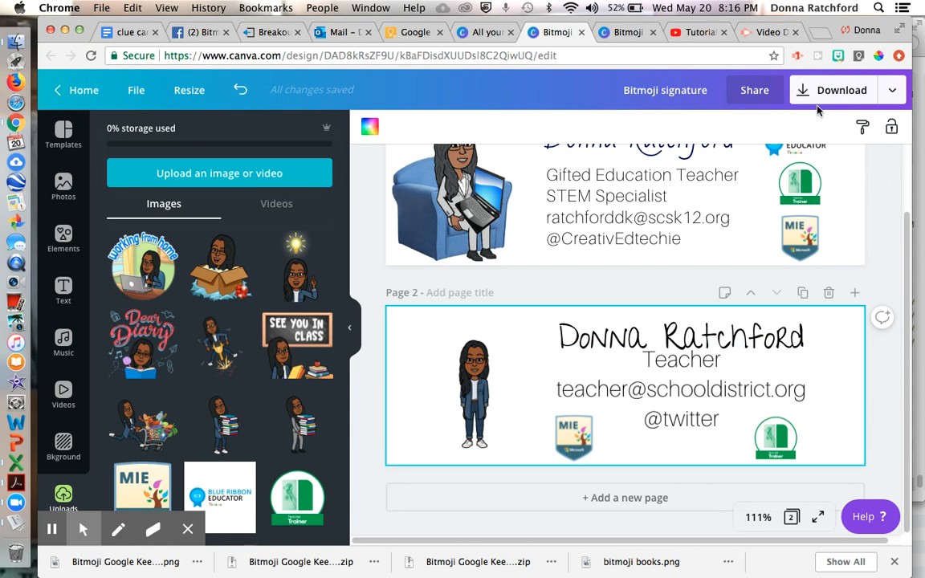
Download only Page 2 of the design as a PNG file.
{"action": "left_click", "coordinate": [841, 90]}
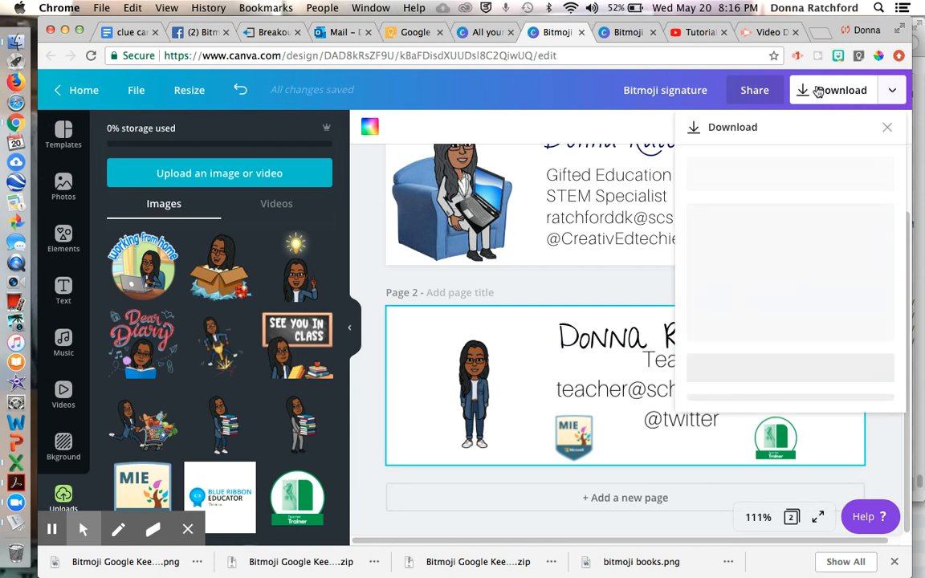
{"action": "left_click", "coordinate": [790, 360]}
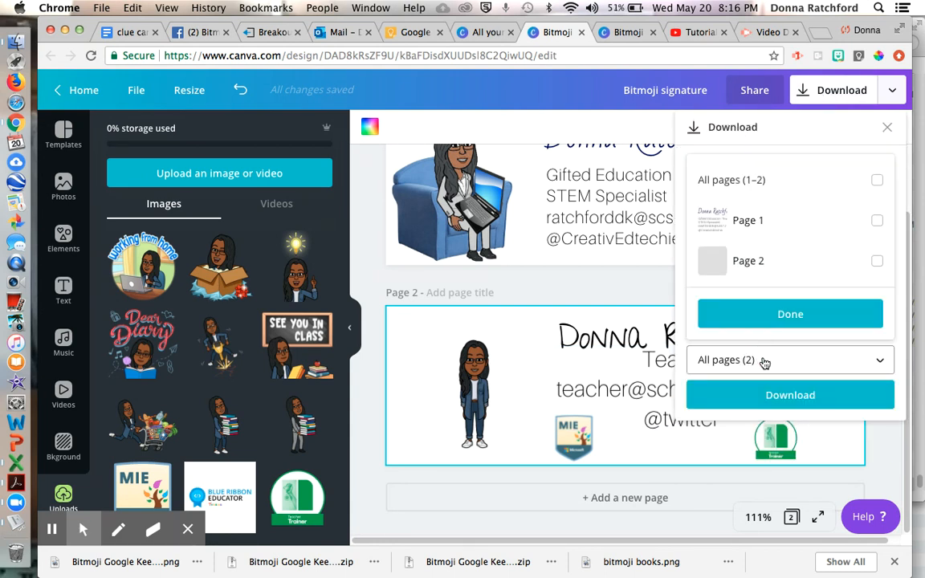
{"action": "left_click", "coordinate": [876, 260]}
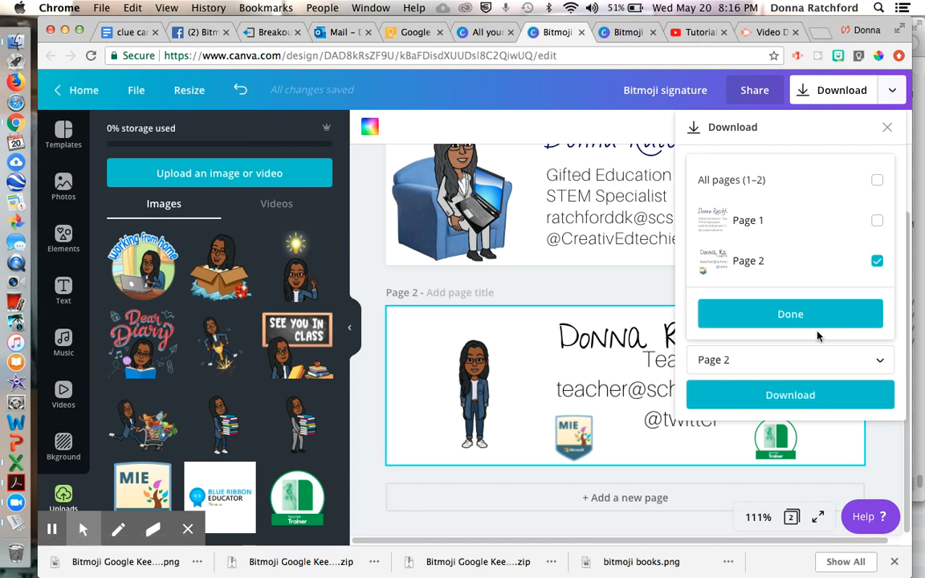
{"action": "left_click", "coordinate": [790, 313]}
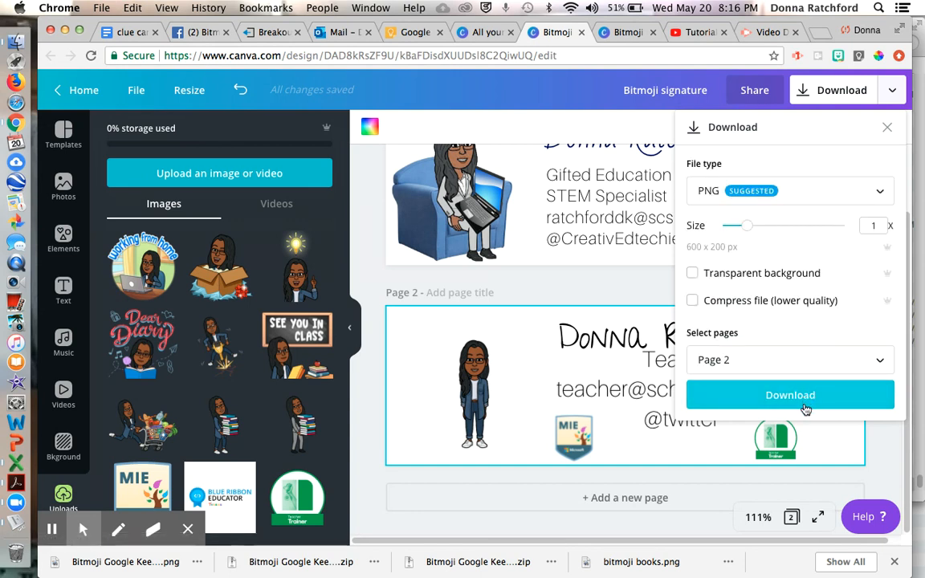
{"action": "left_click", "coordinate": [790, 395]}
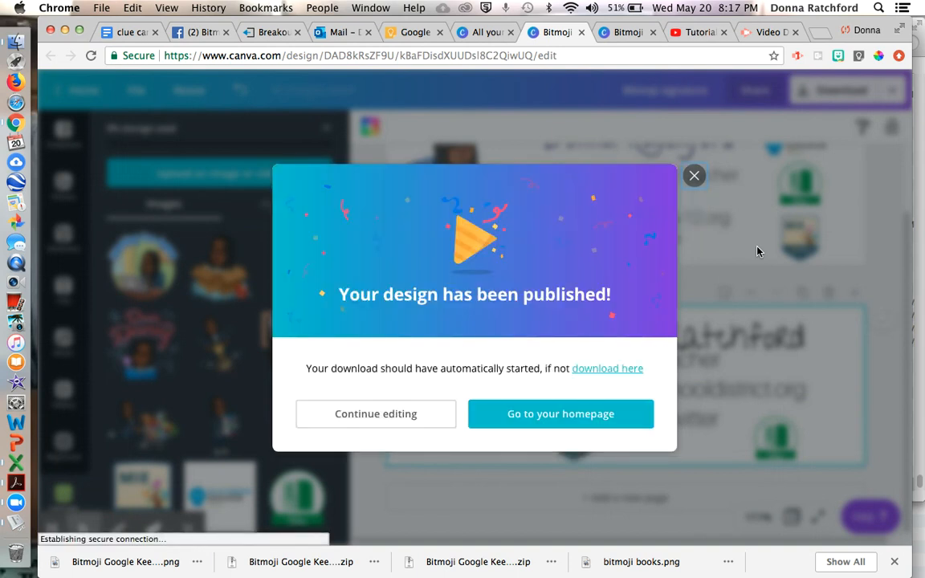
{"action": "mouse_move", "coordinate": [687, 214]}
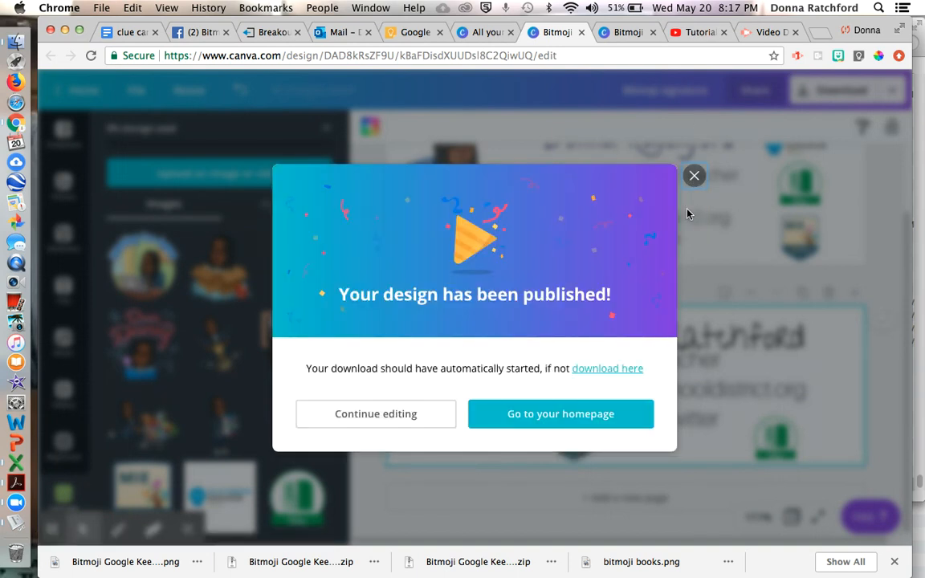